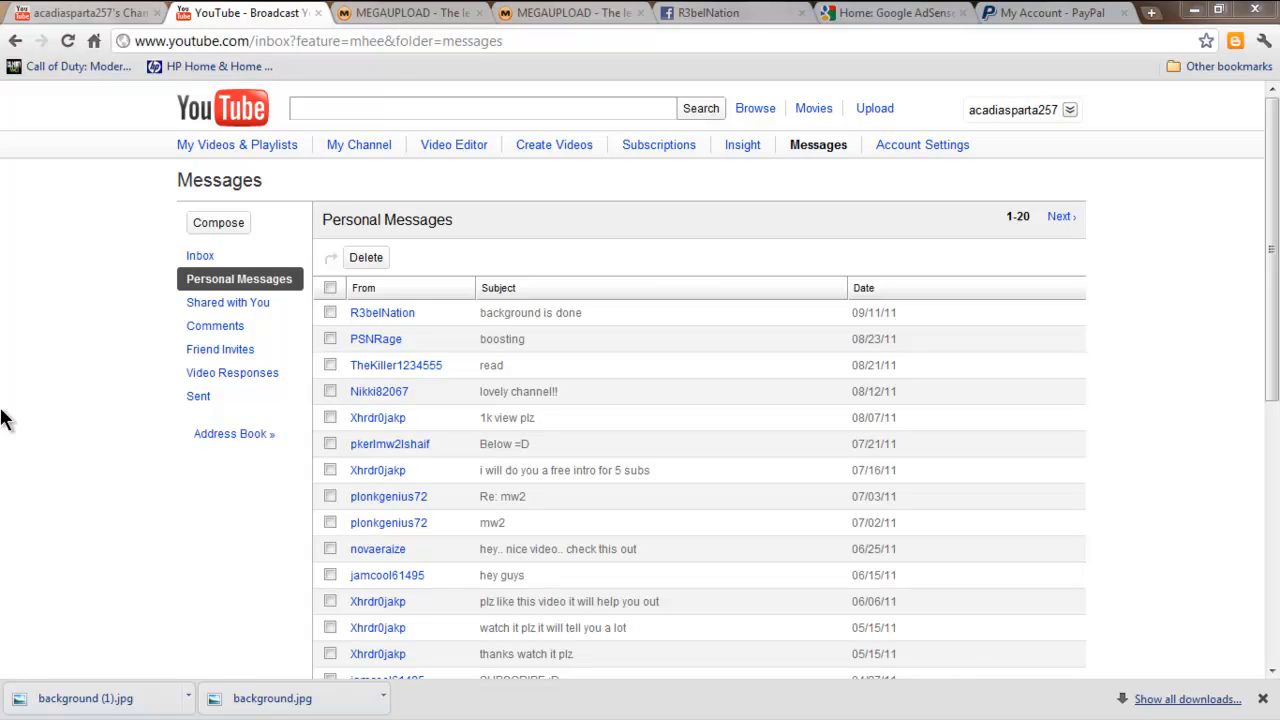
pyautogui.moveTo(510, 312)
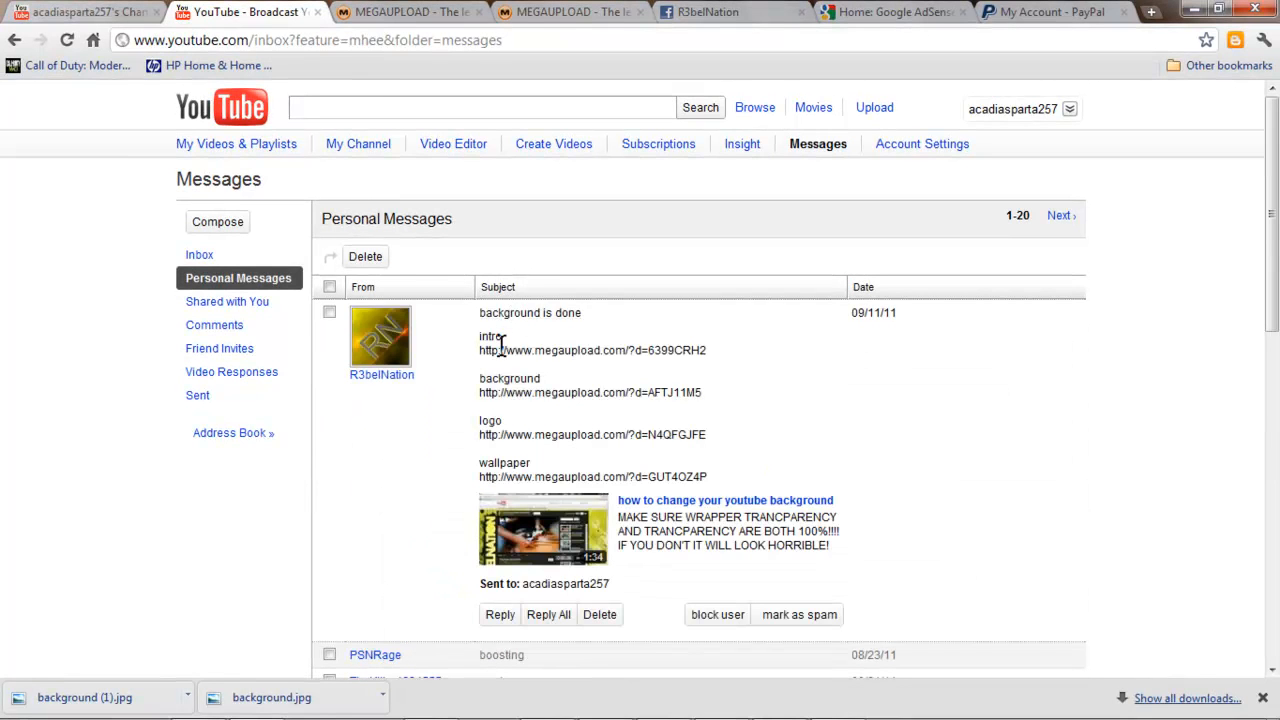
pyautogui.moveTo(502, 384)
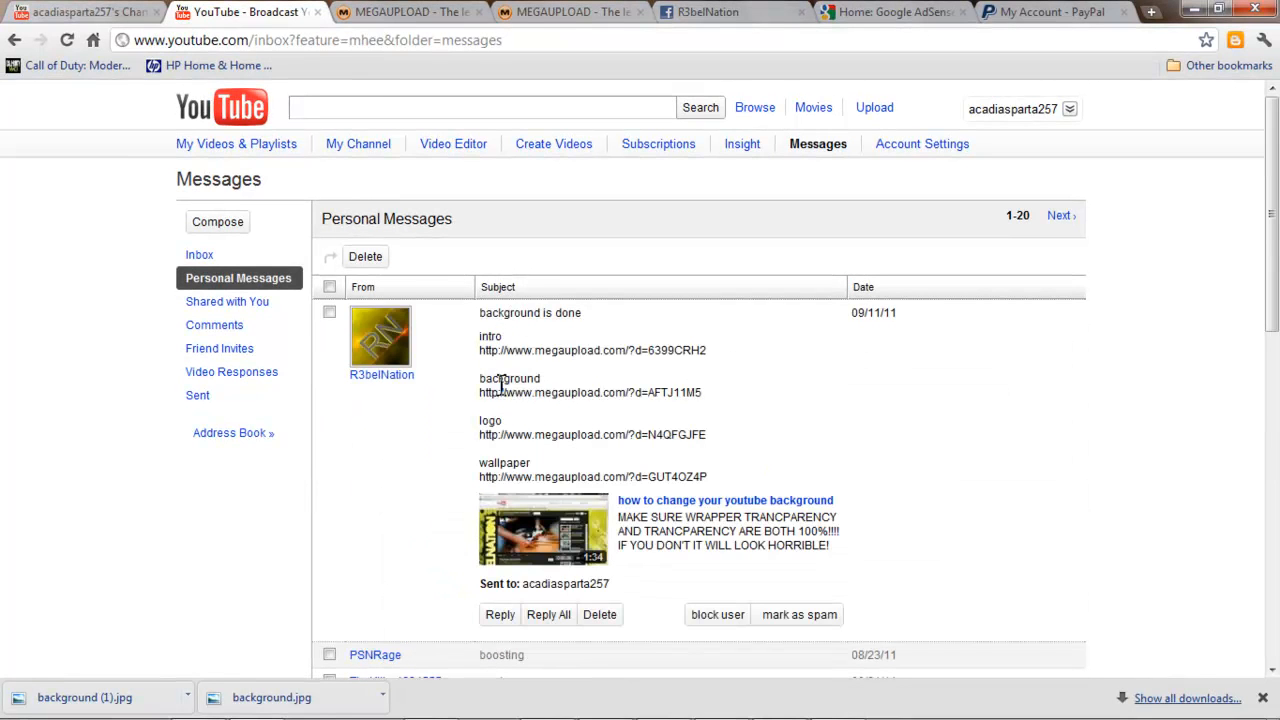
pyautogui.moveTo(478, 392)
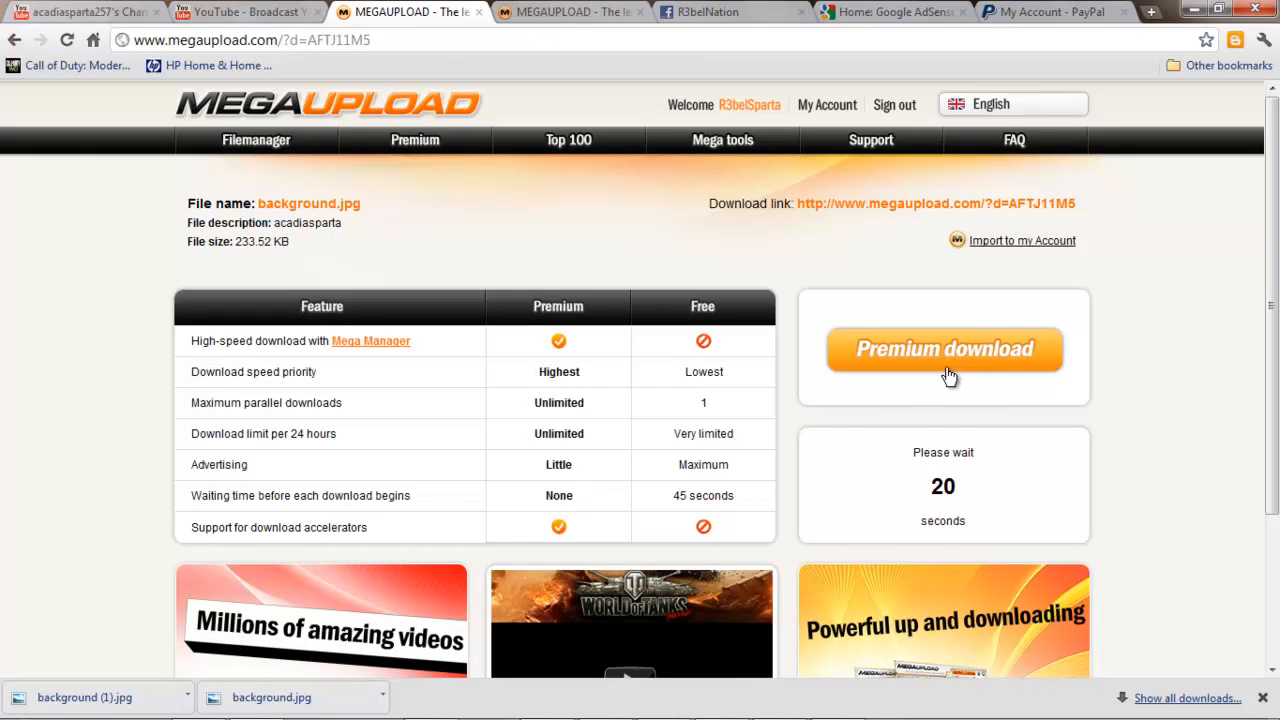
# Skip the paid membership offer and start the free Regular download of background.jpg.
pyautogui.click(944, 348)
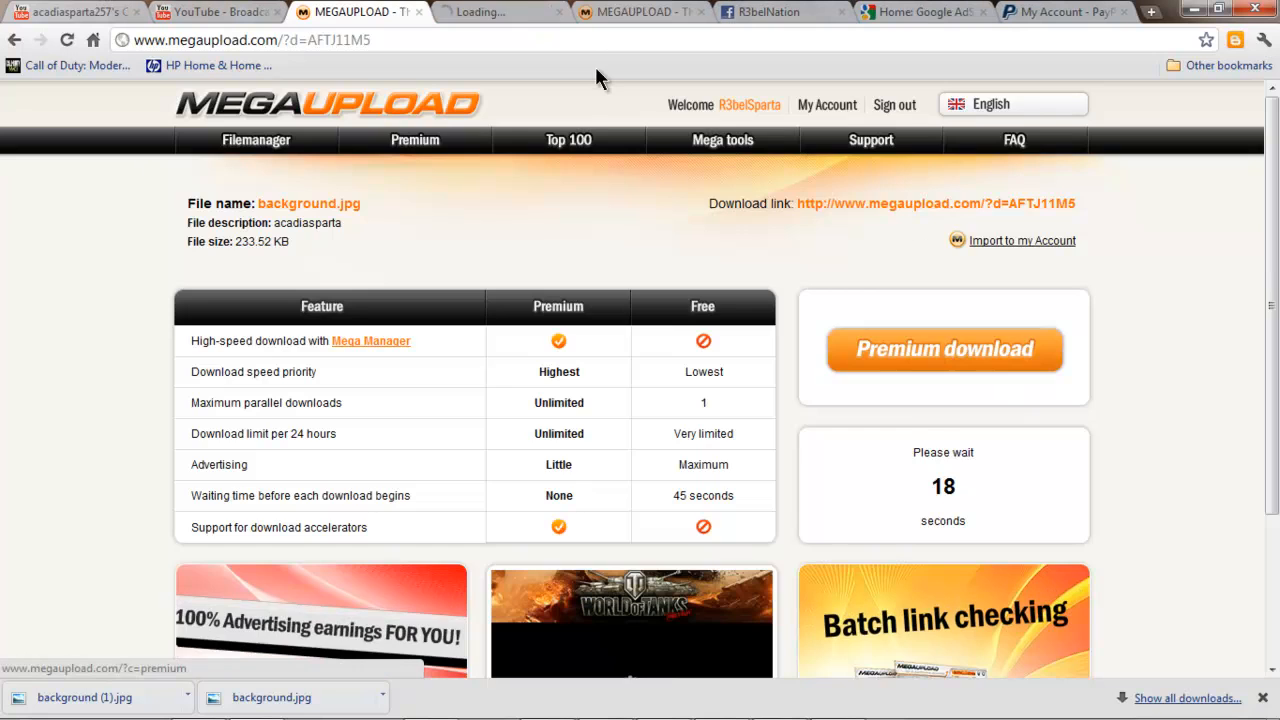
pyautogui.click(414, 140)
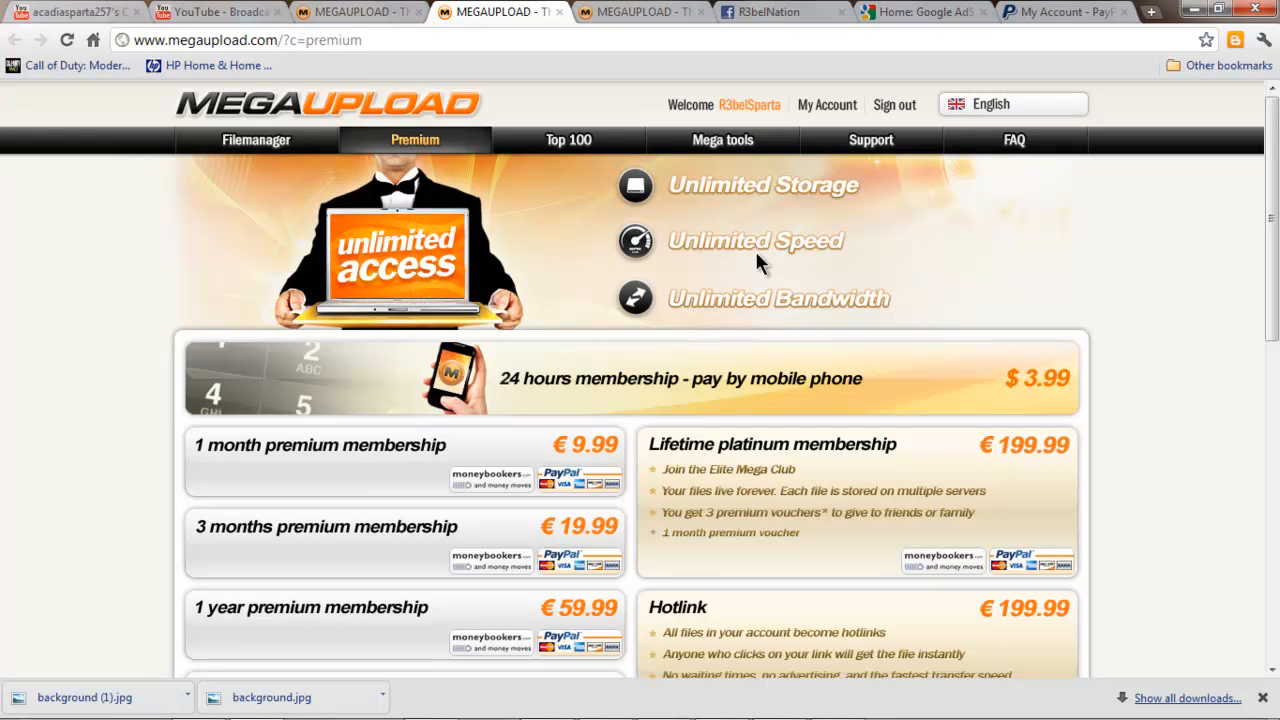
pyautogui.moveTo(580, 364)
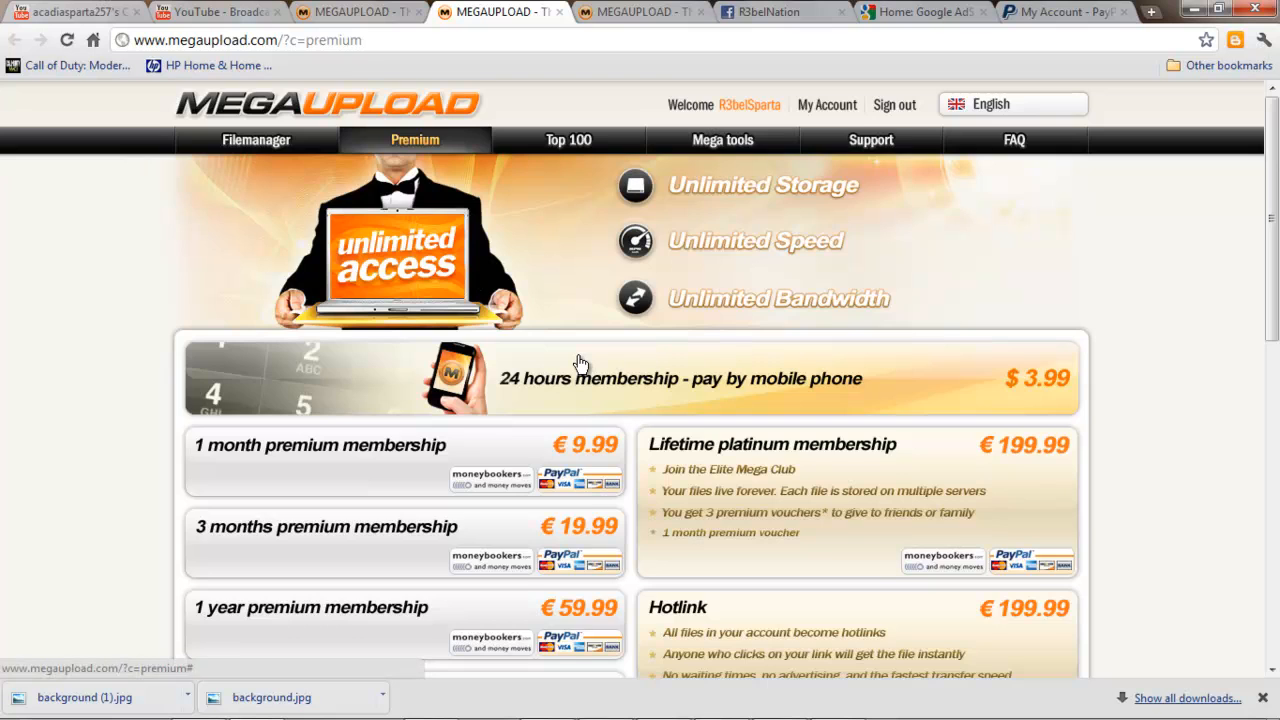
pyautogui.scroll(-3)
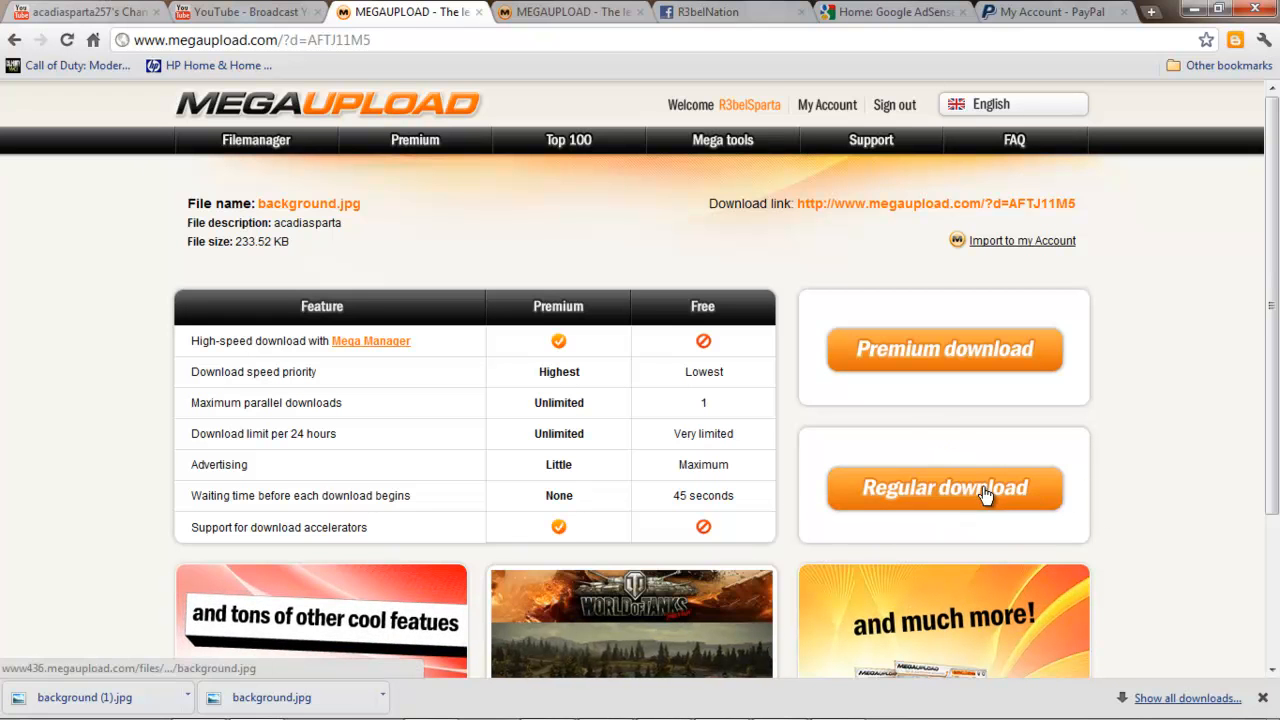
pyautogui.click(944, 488)
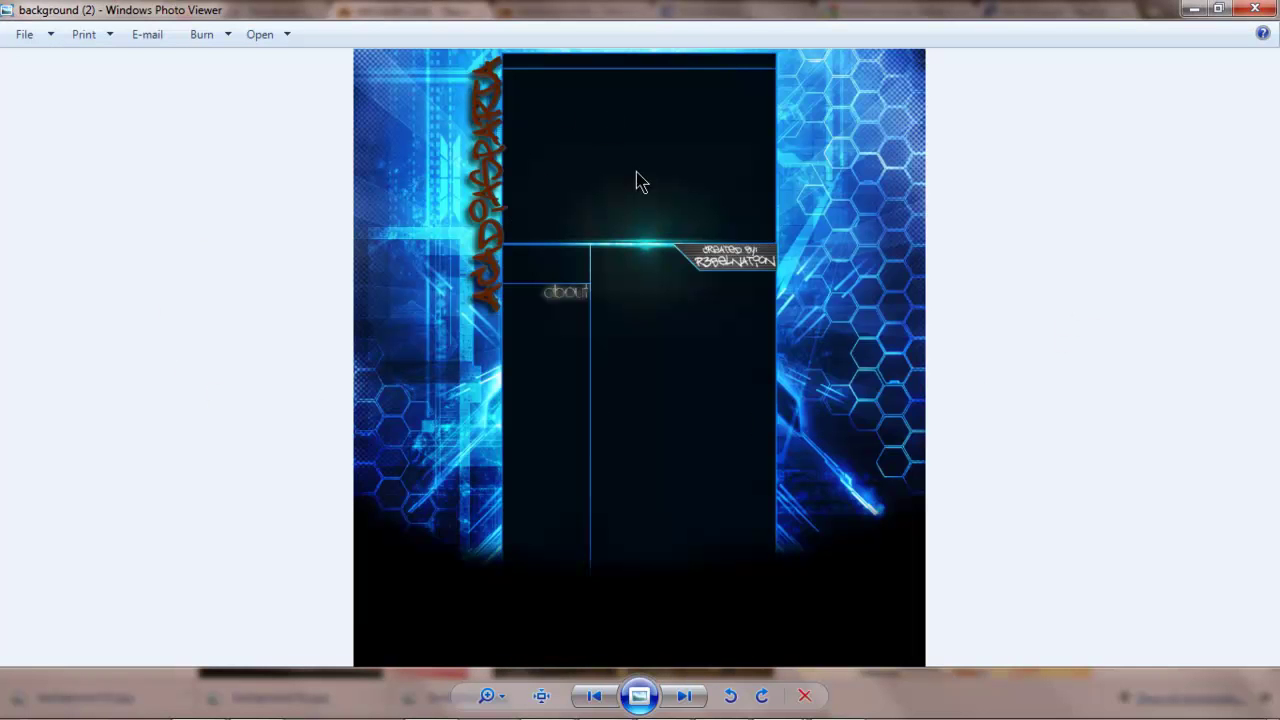
# Show the image's file location, revealing the background JPEG in the Downloads folder.
pyautogui.rightClick(640, 182)
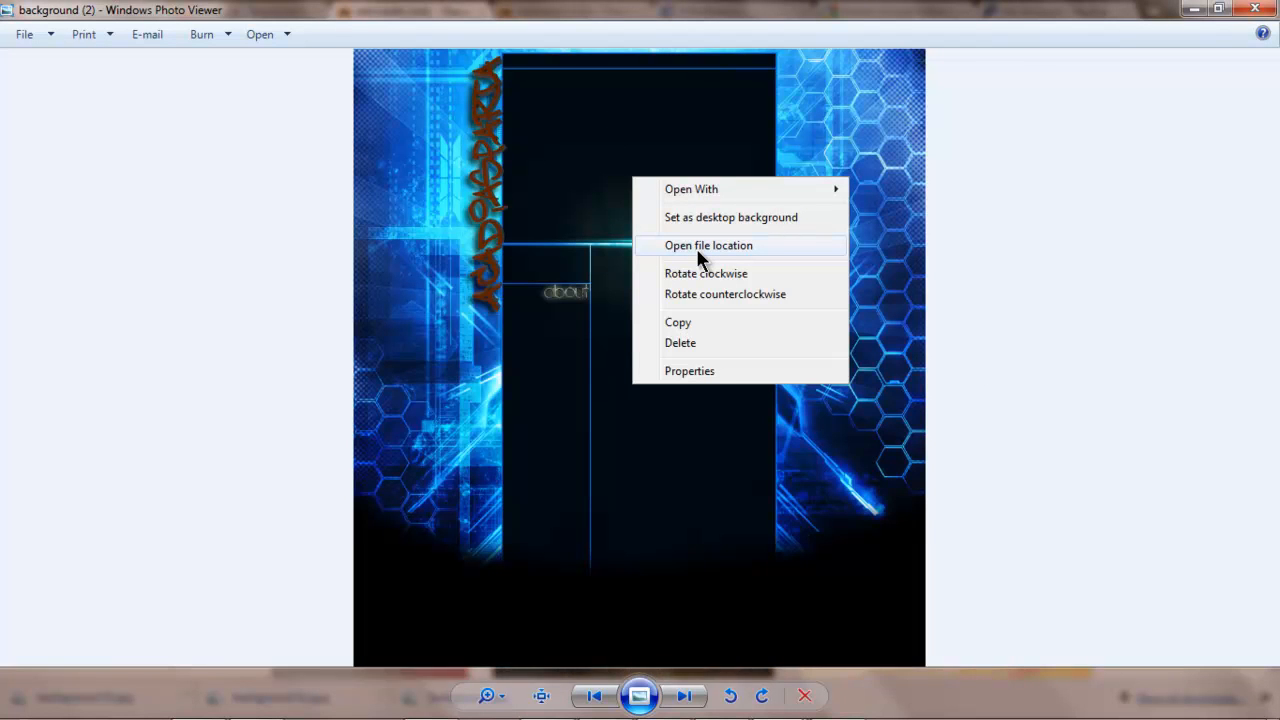
pyautogui.click(708, 250)
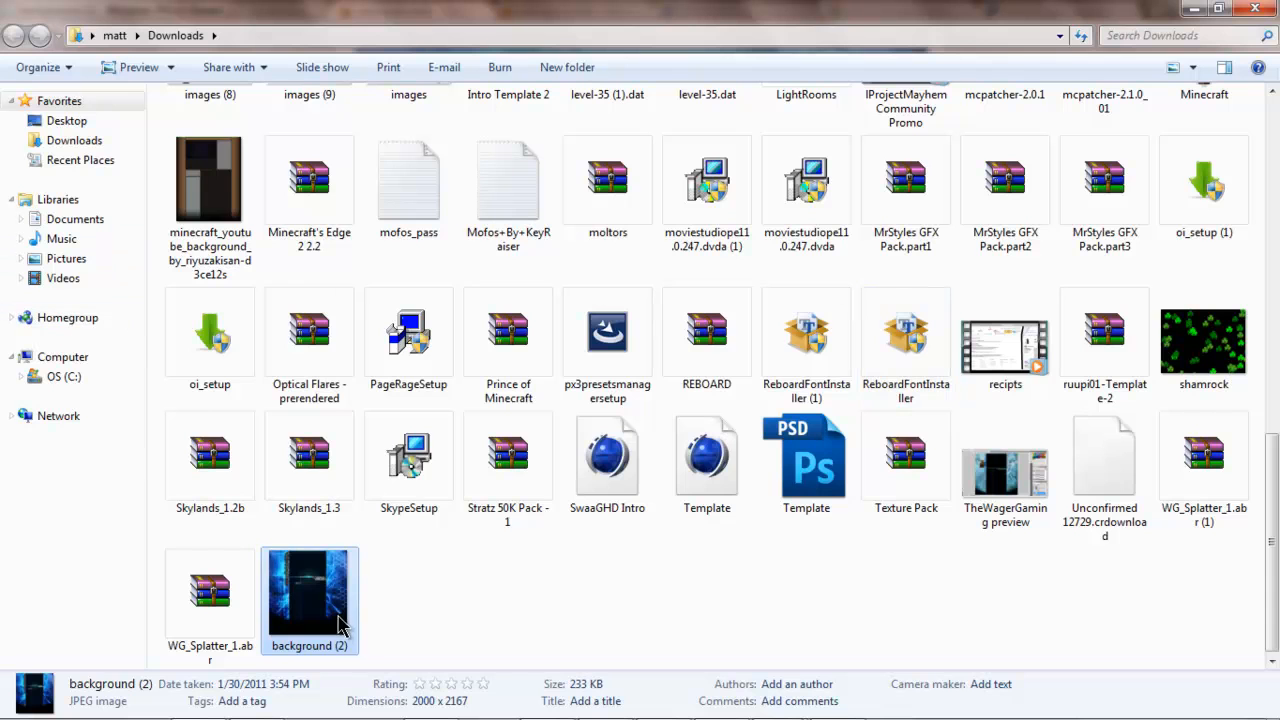
pyautogui.moveTo(316, 596)
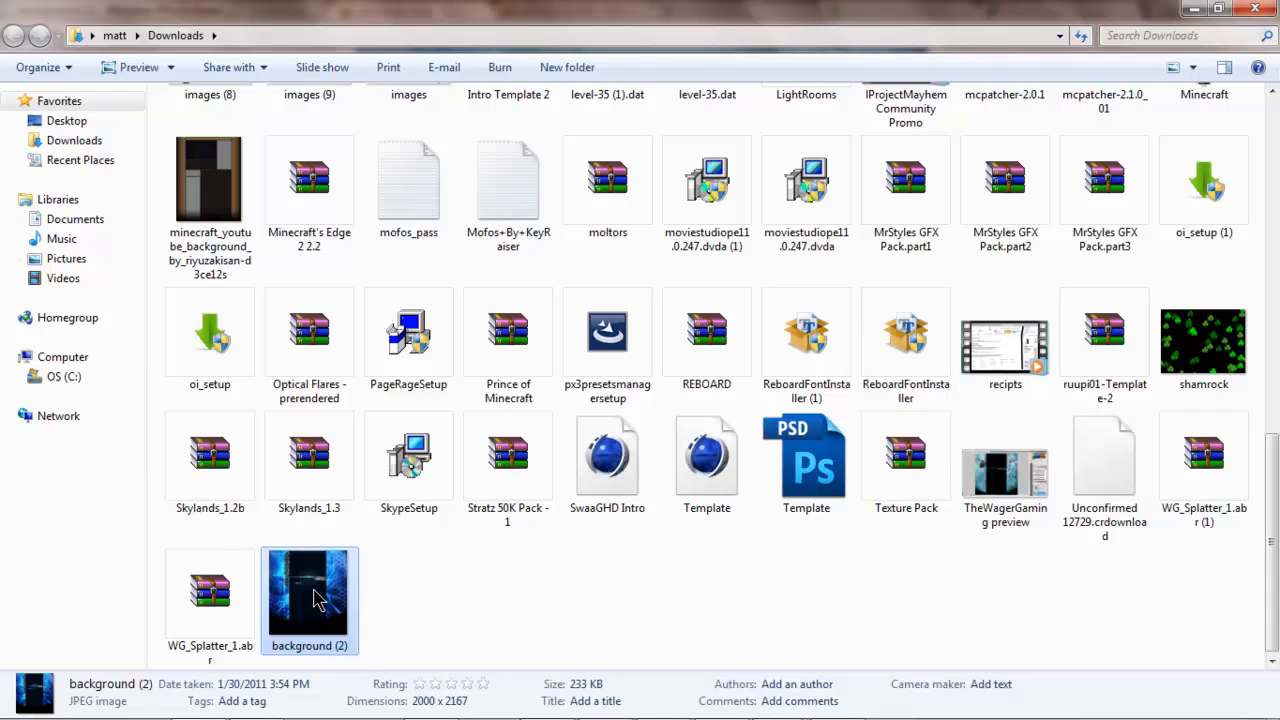
pyautogui.moveTo(100, 36)
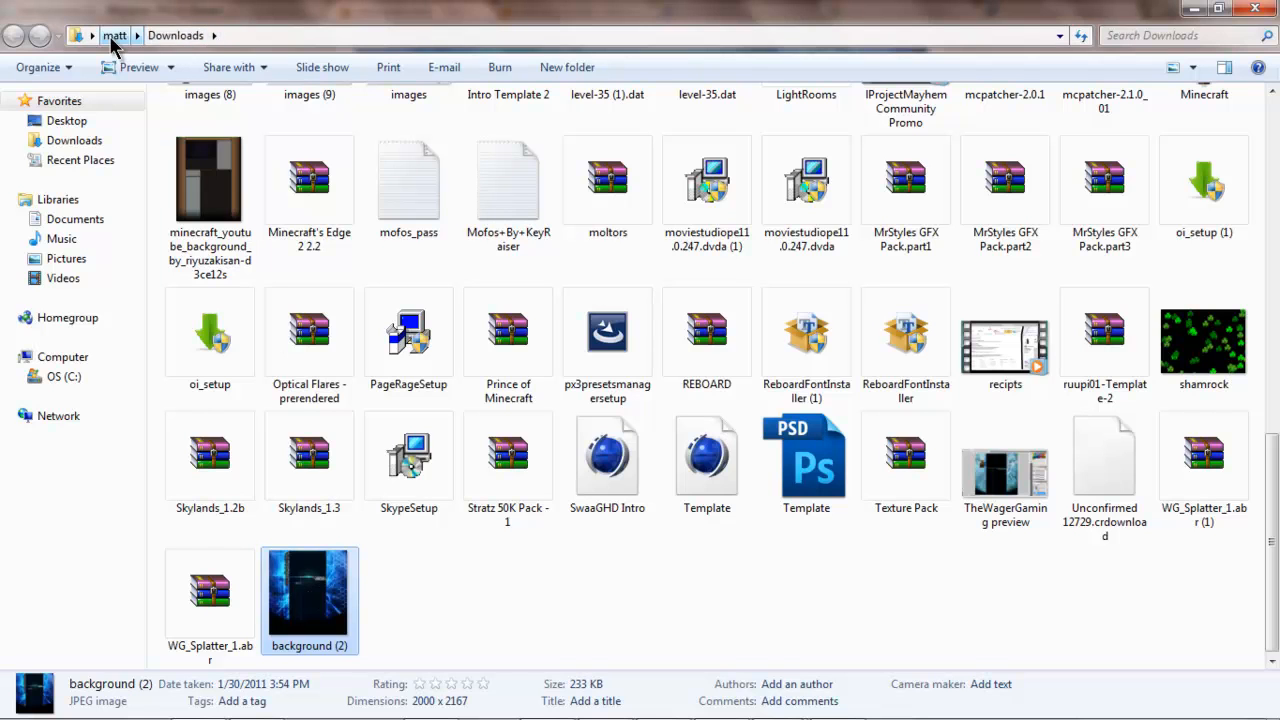
pyautogui.moveTo(176, 40)
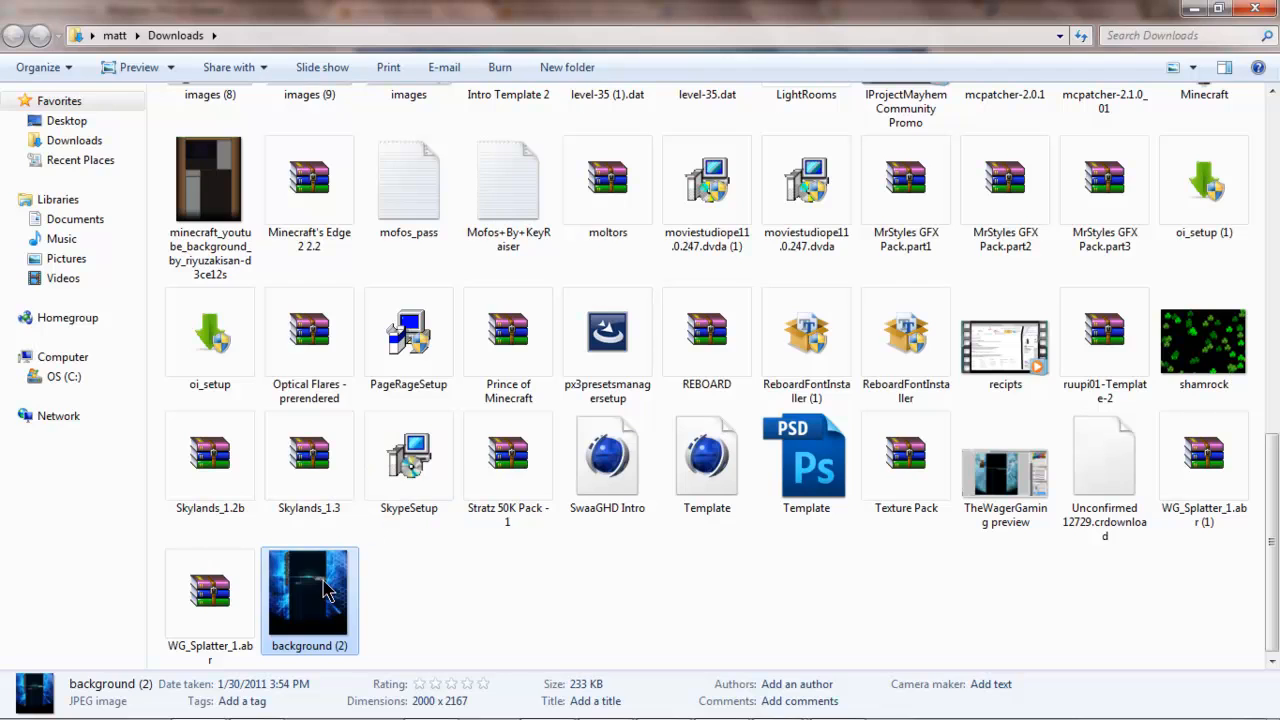
pyautogui.doubleClick(308, 584)
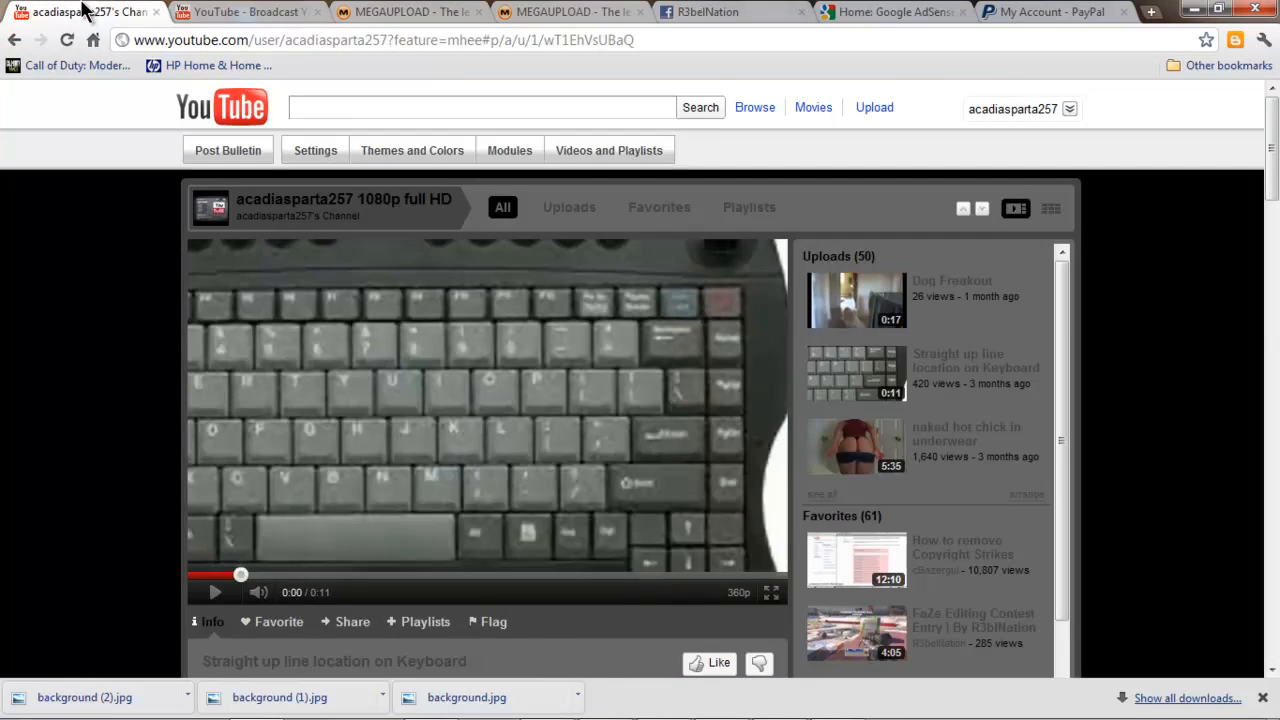
pyautogui.moveTo(508, 336)
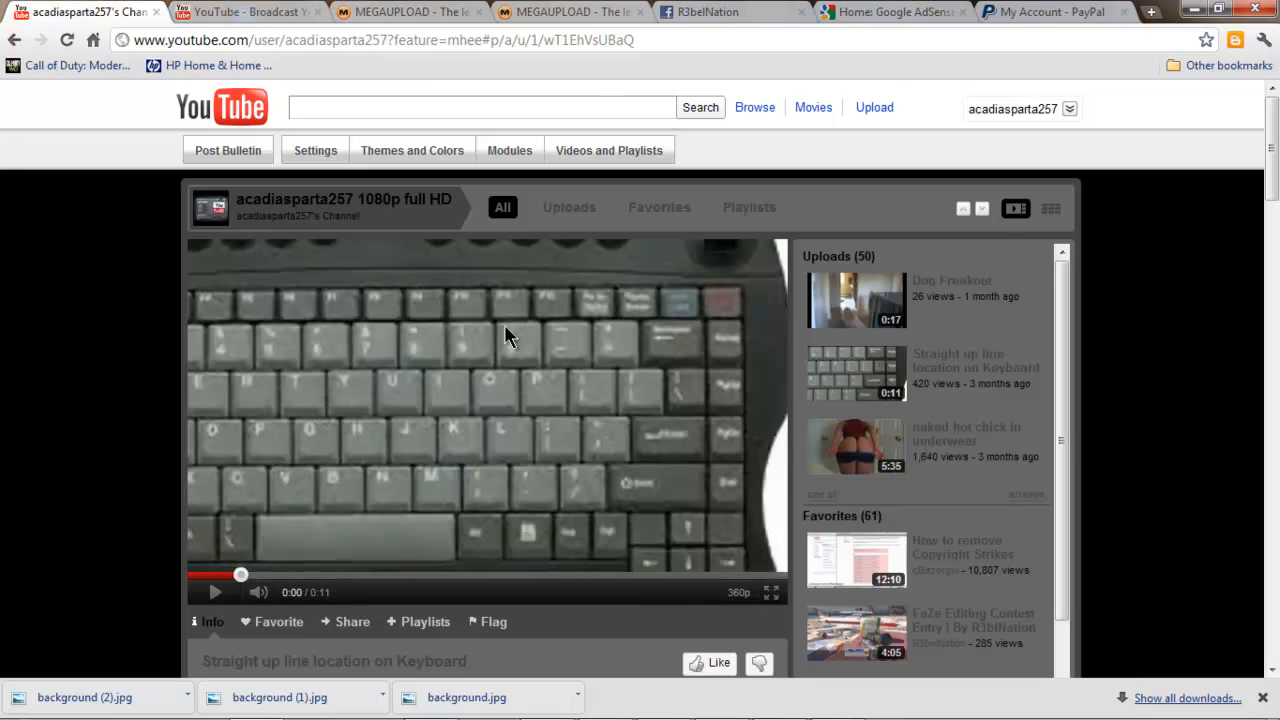
pyautogui.moveTo(412, 150)
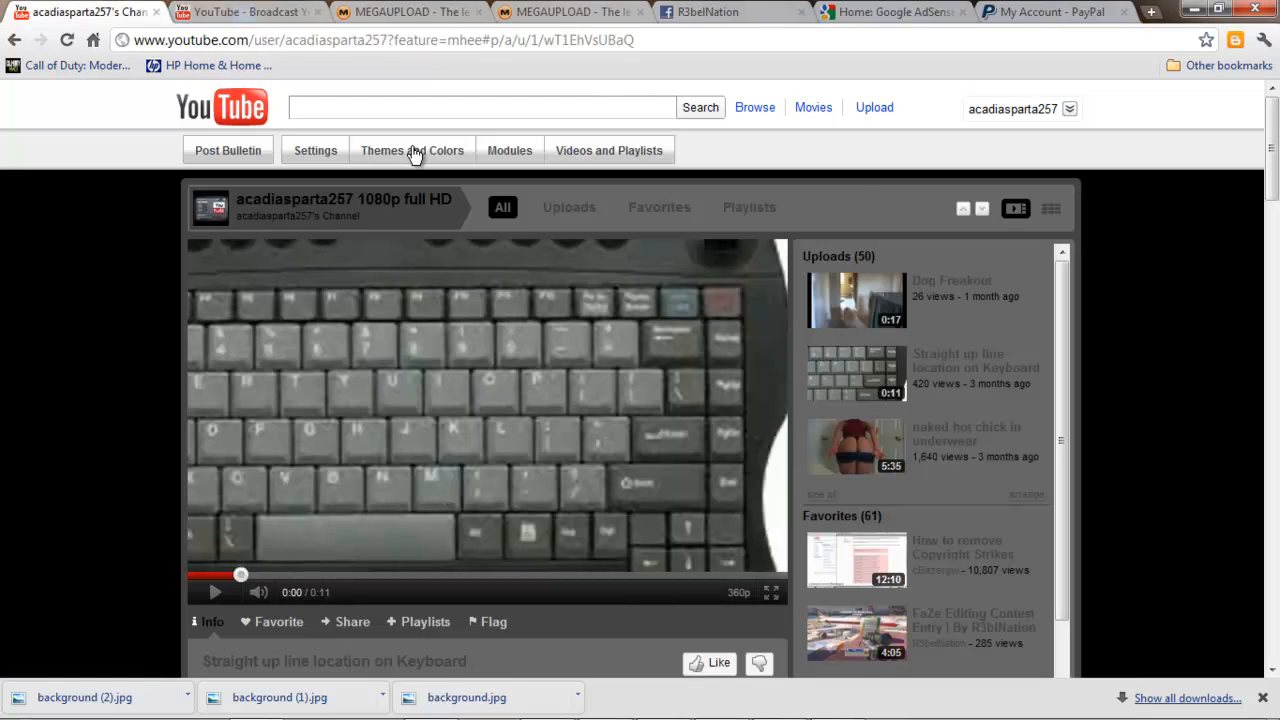
# Choose the dark Stealth channel theme and reveal its advanced background options.
pyautogui.click(412, 150)
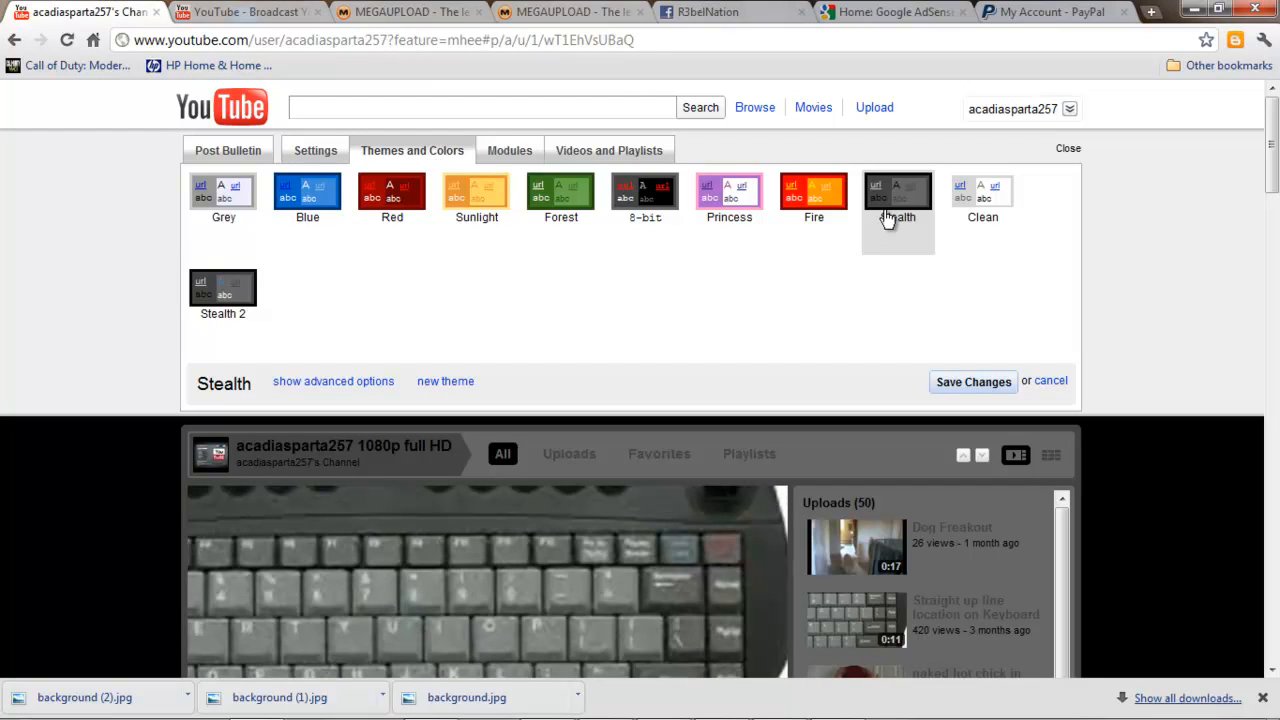
pyautogui.click(896, 190)
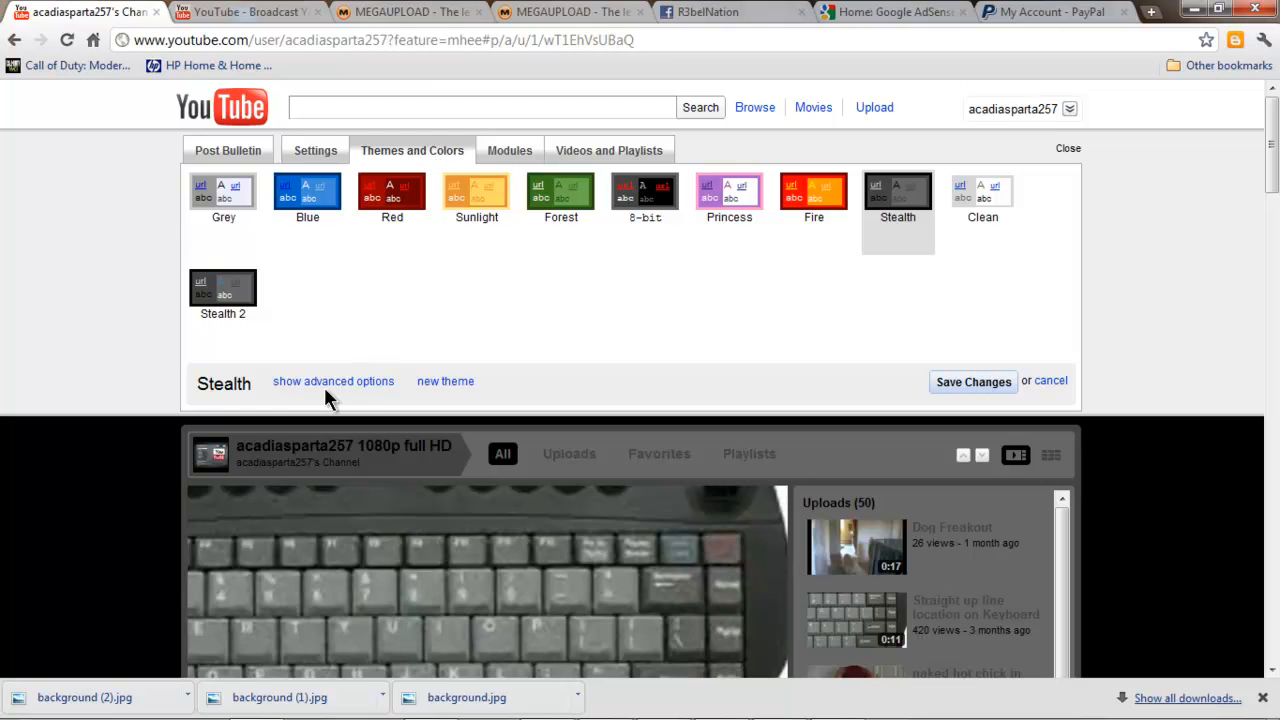
pyautogui.moveTo(372, 384)
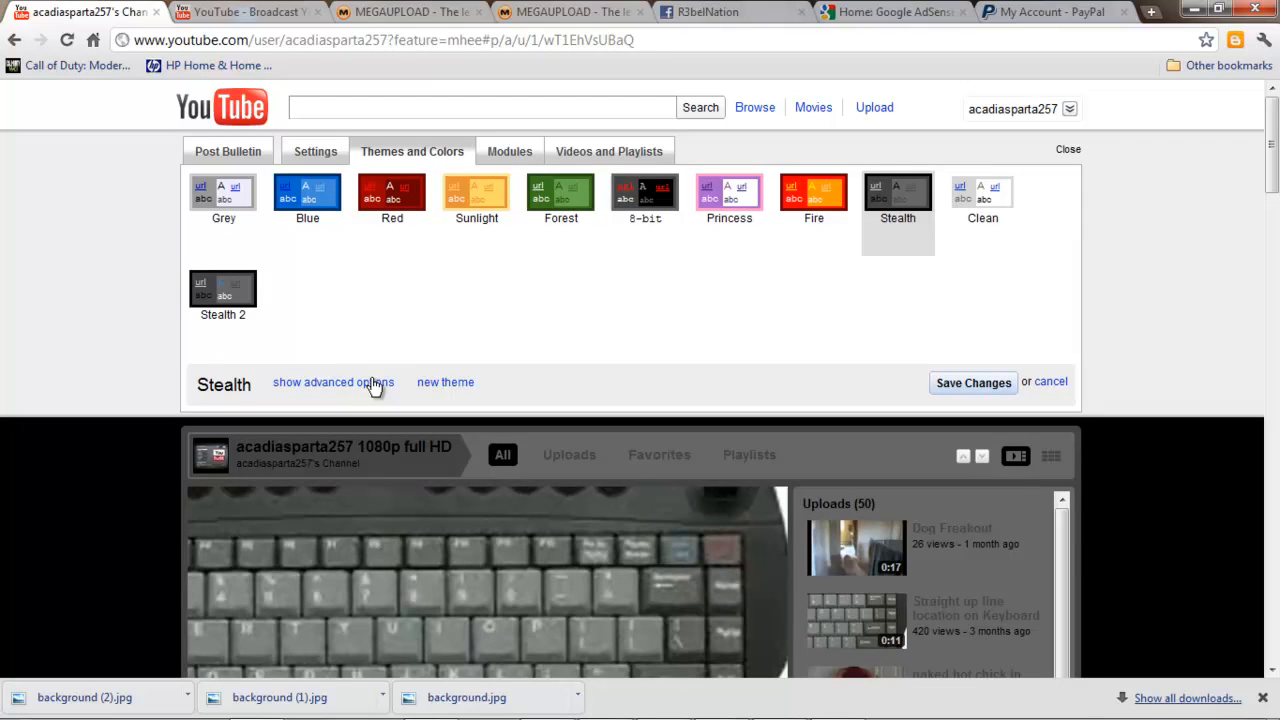
pyautogui.click(332, 382)
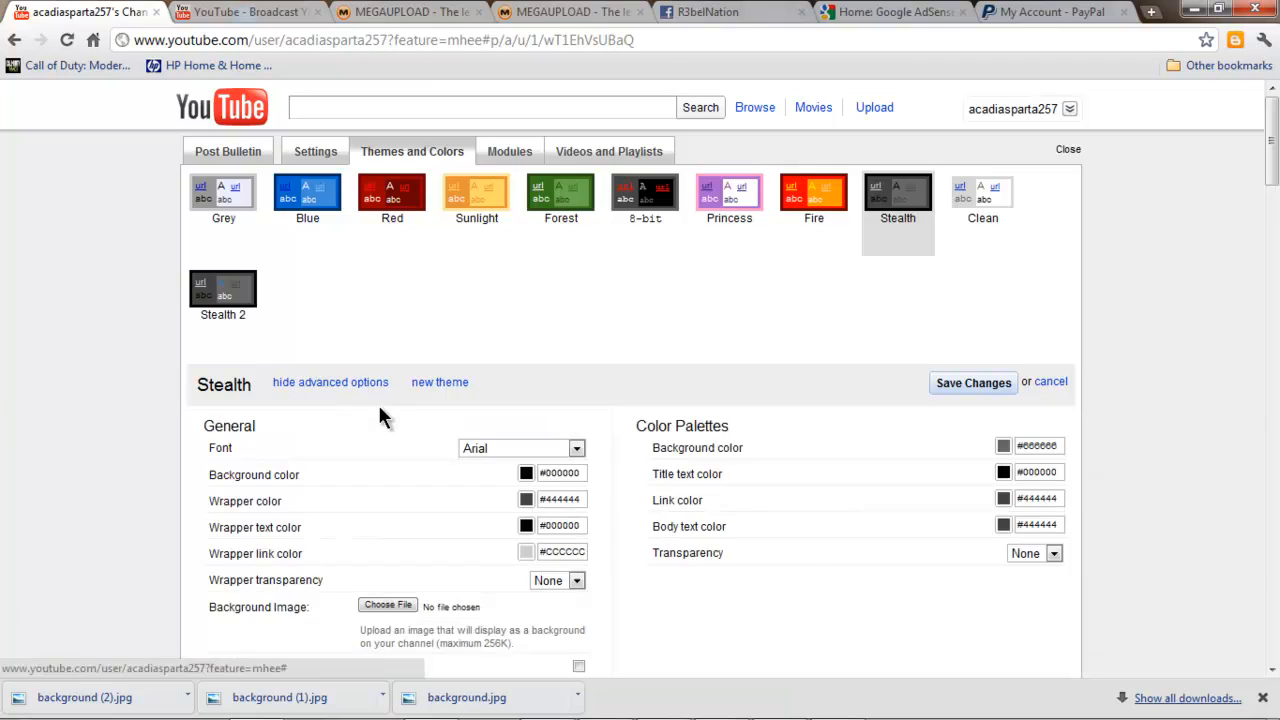
pyautogui.scroll(-3)
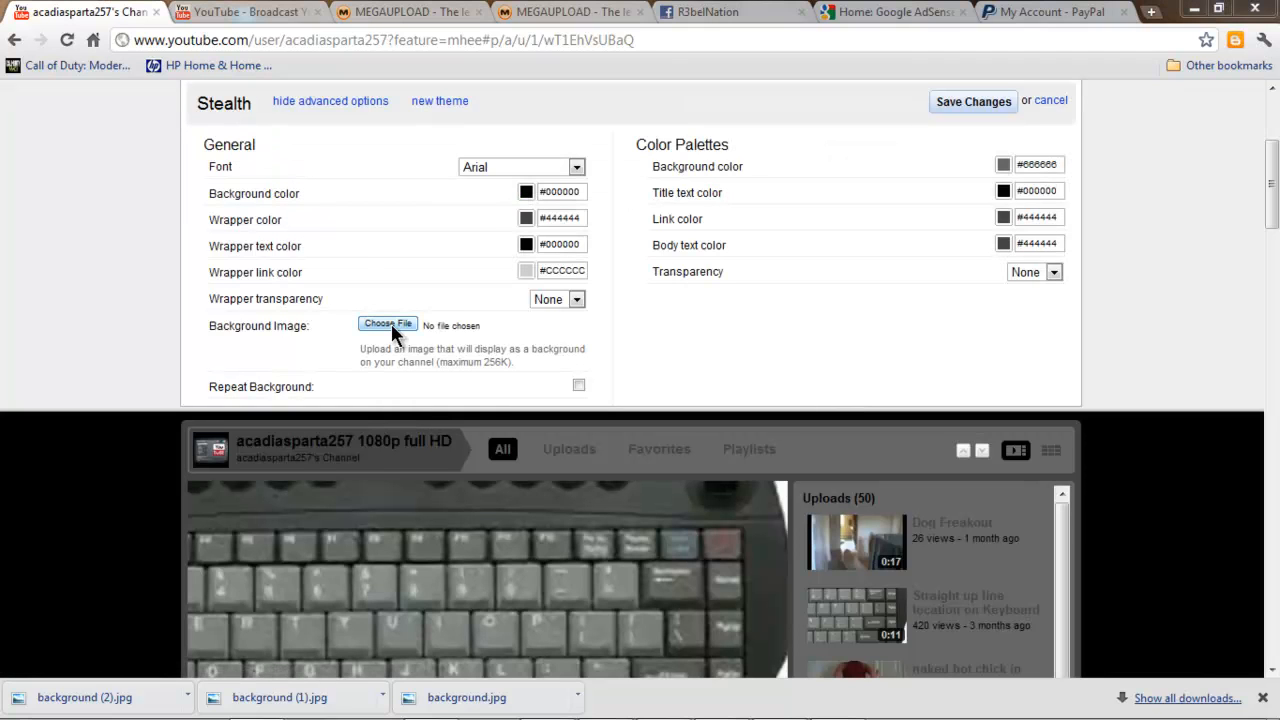
pyautogui.moveTo(436, 332)
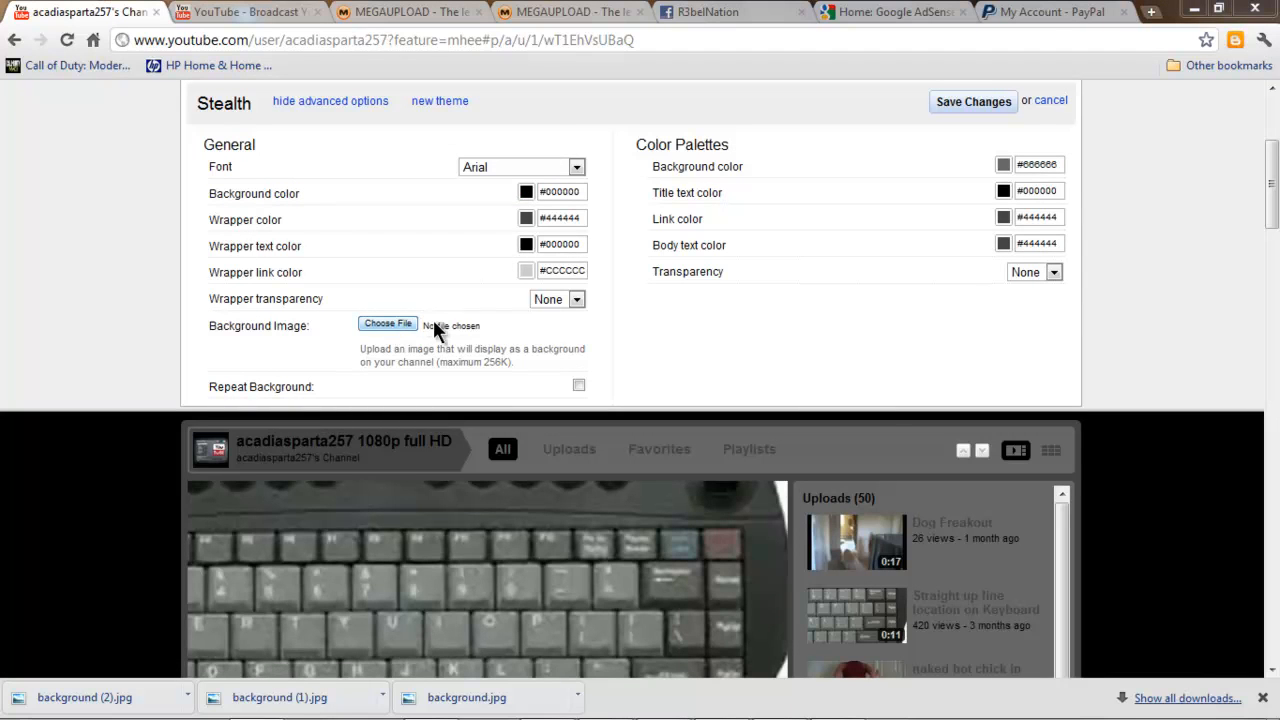
# Upload a background picture from Downloads as the channel background image.
pyautogui.click(388, 324)
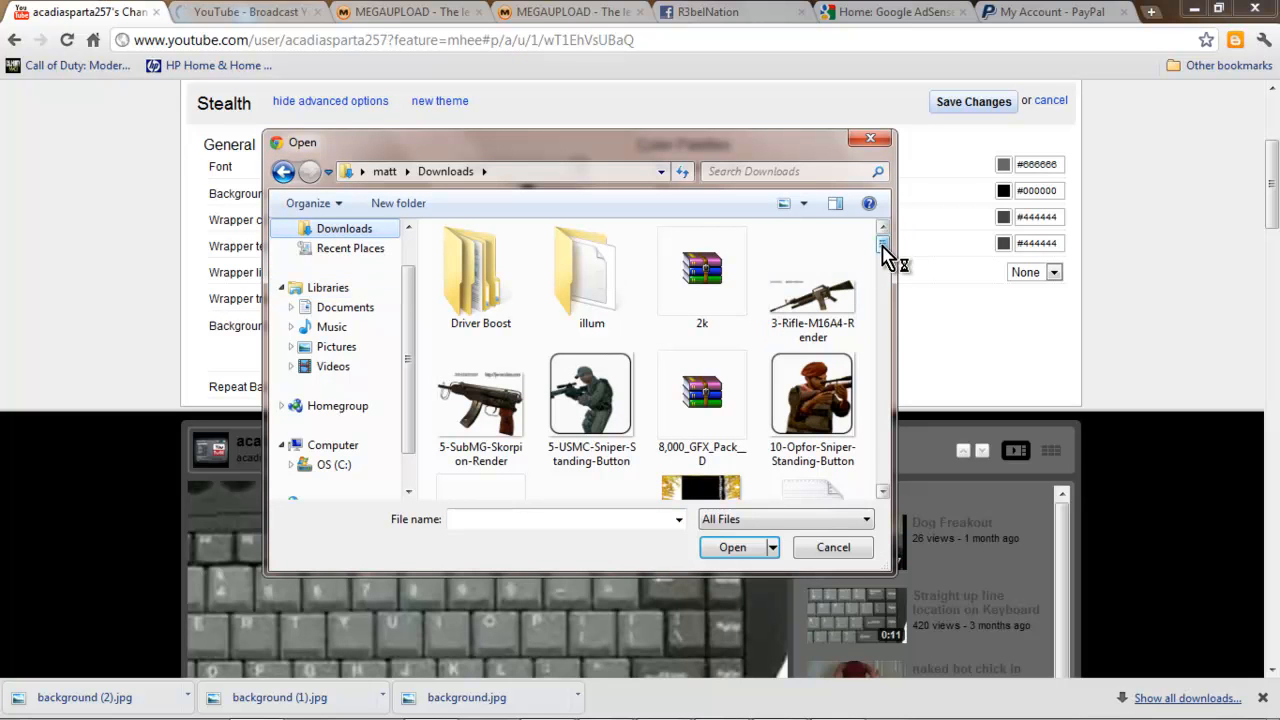
pyautogui.scroll(-3)
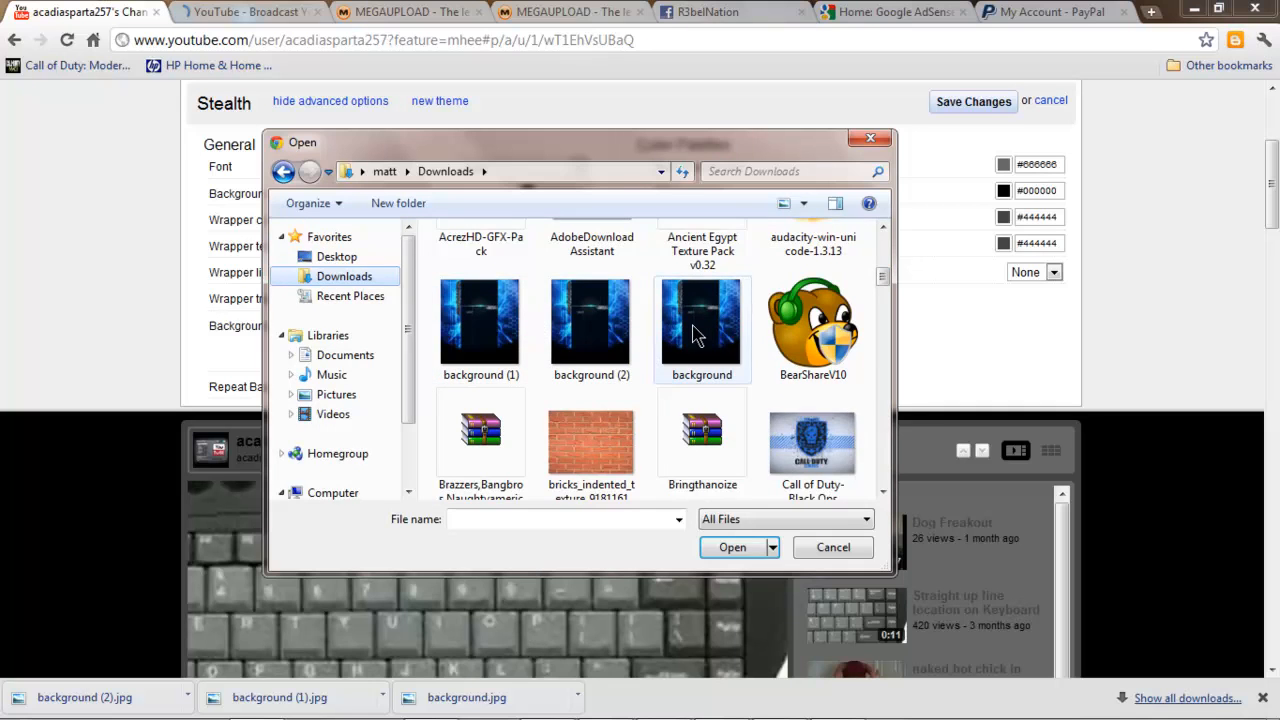
pyautogui.click(732, 548)
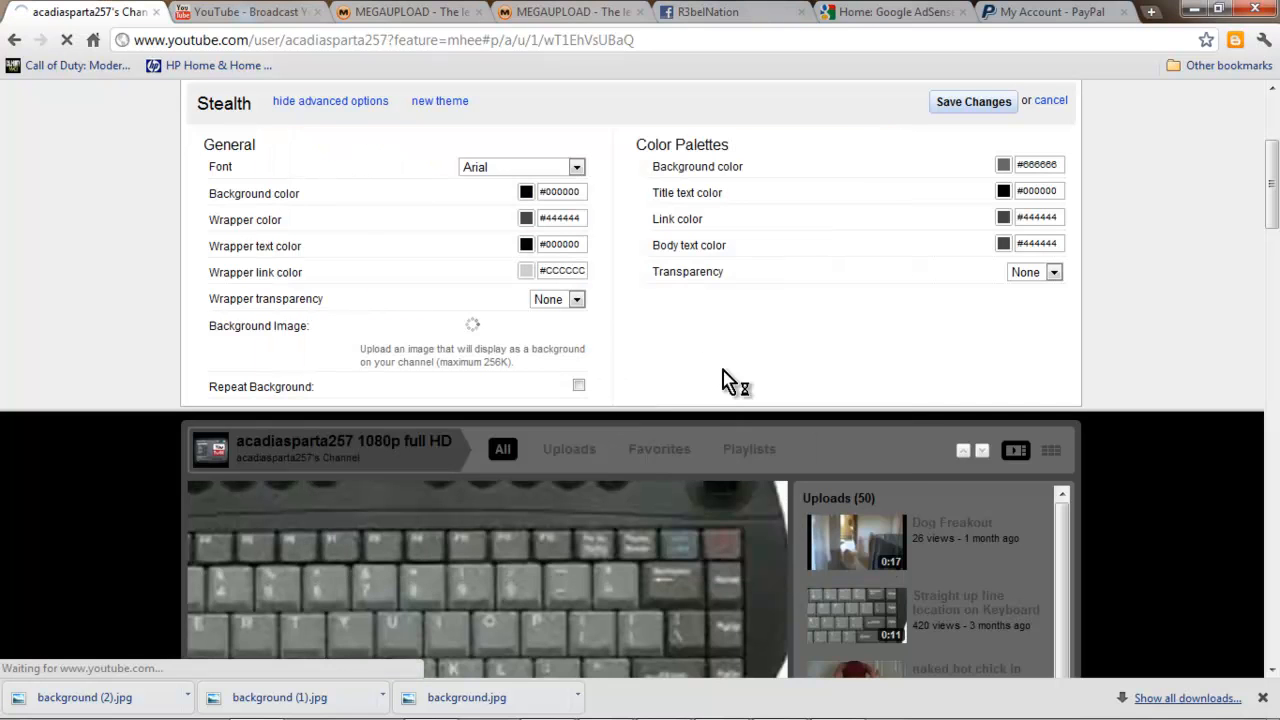
pyautogui.moveTo(712, 344)
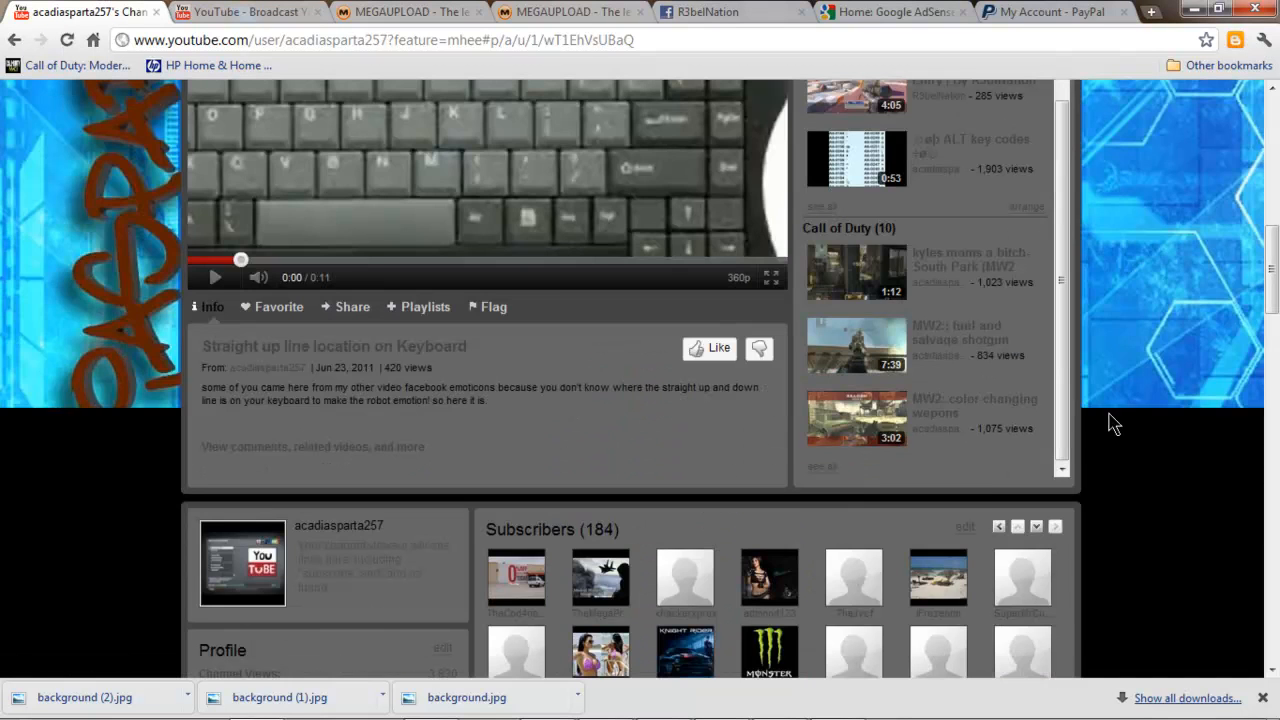
# Set Wrapper transparency to 100% in the theme editor and preview the hexagon background showing through.
pyautogui.scroll(-3)
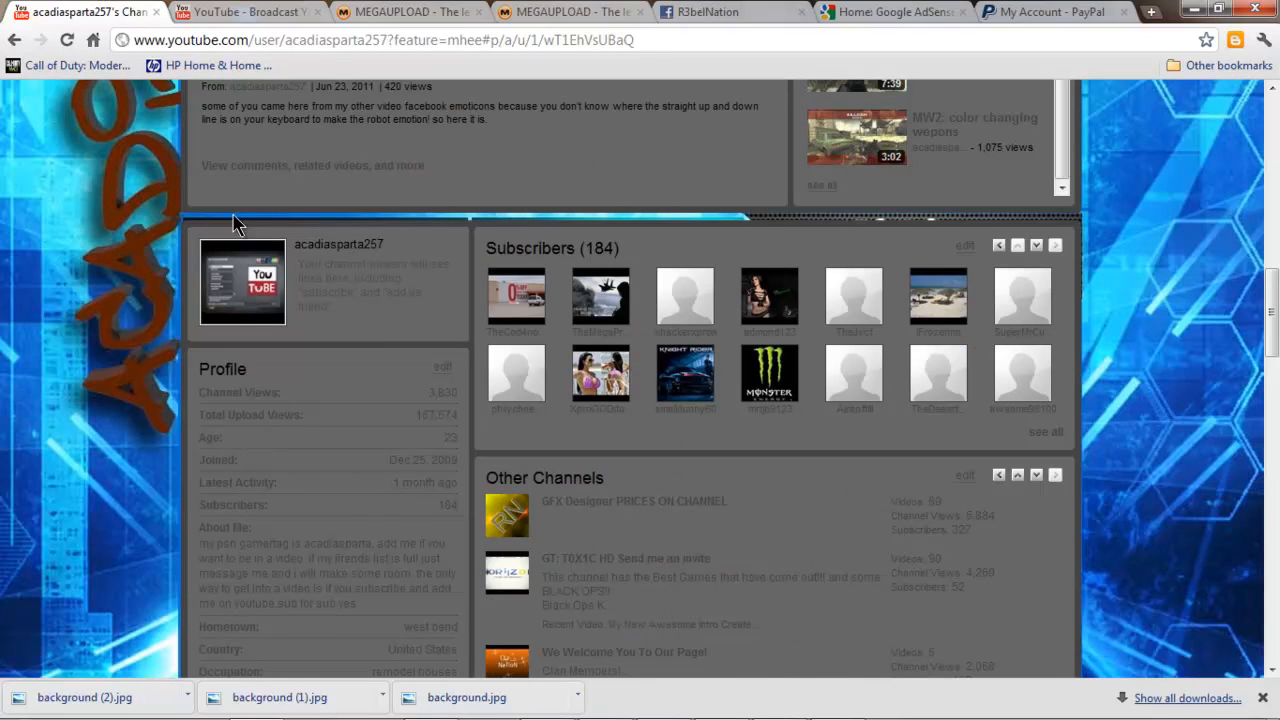
pyautogui.moveTo(704, 236)
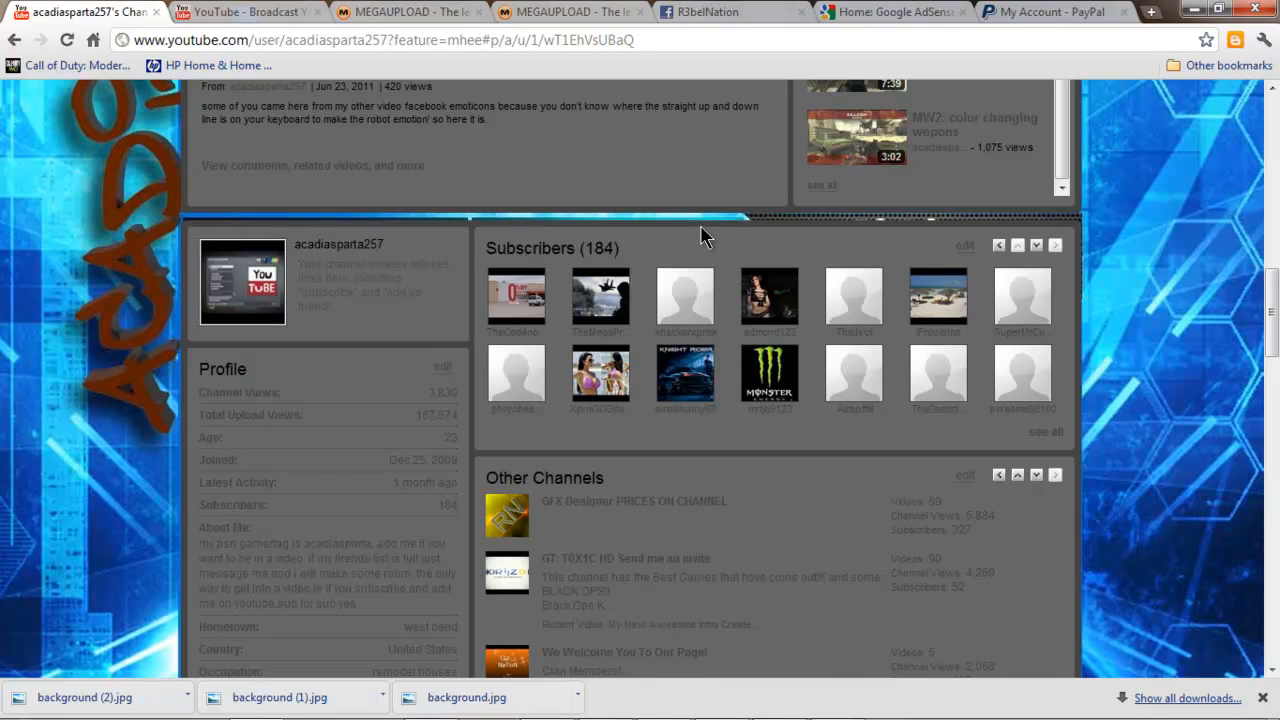
pyautogui.moveTo(768, 268)
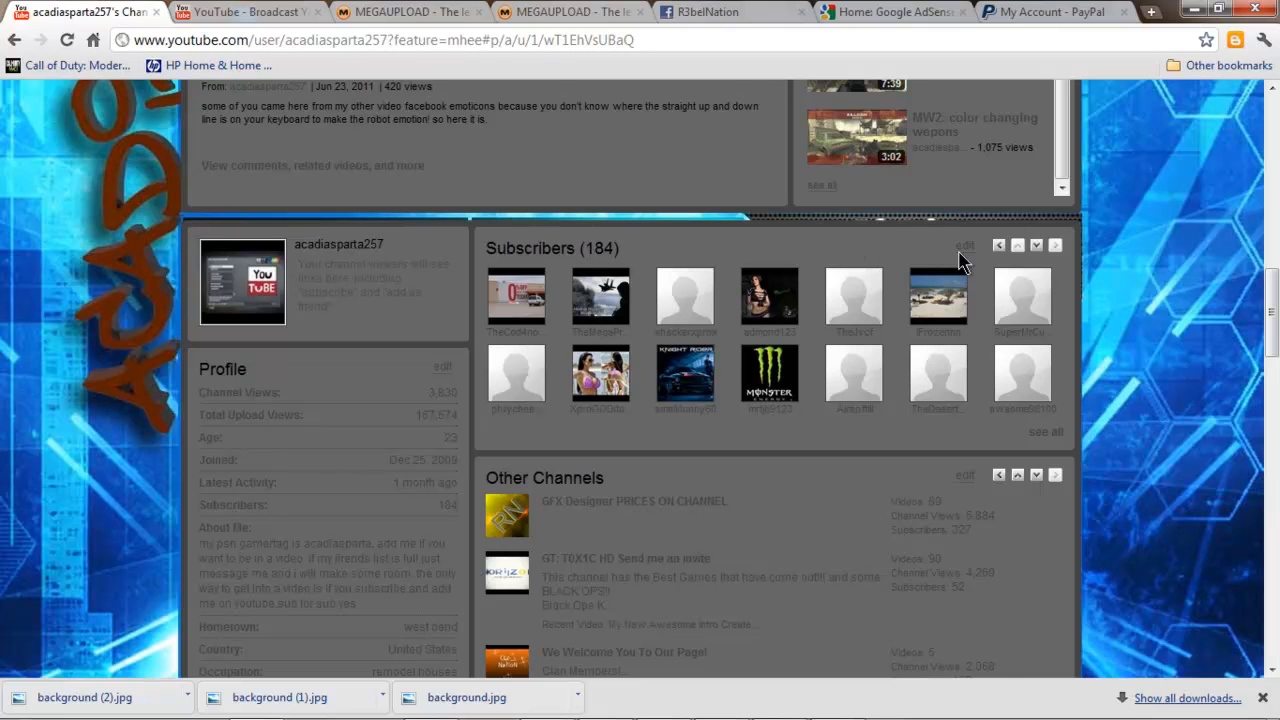
pyautogui.scroll(-3)
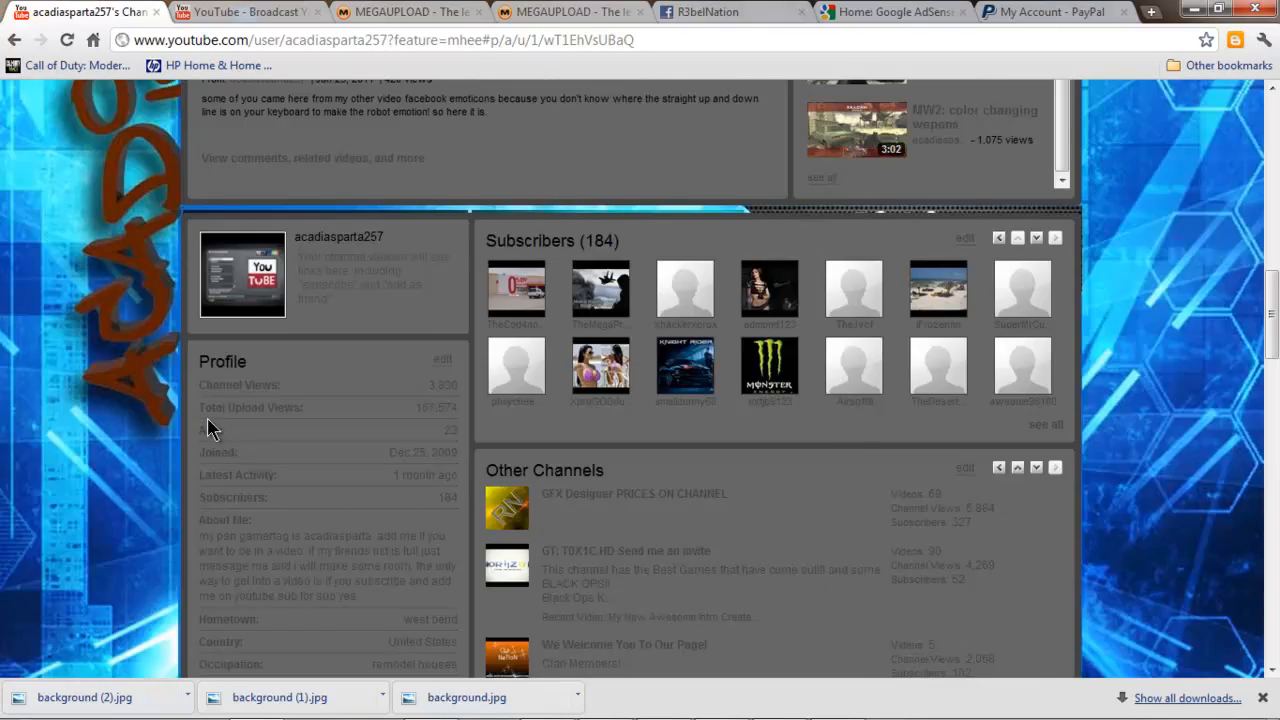
pyautogui.click(412, 152)
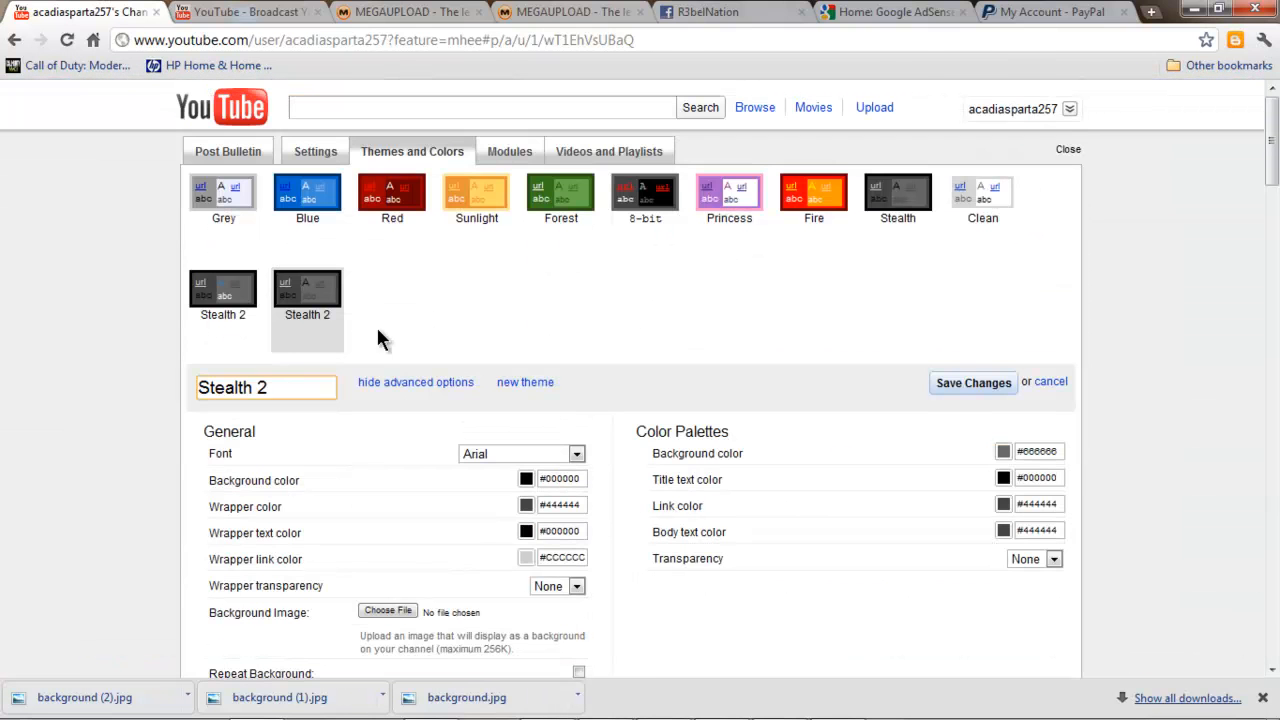
pyautogui.click(556, 586)
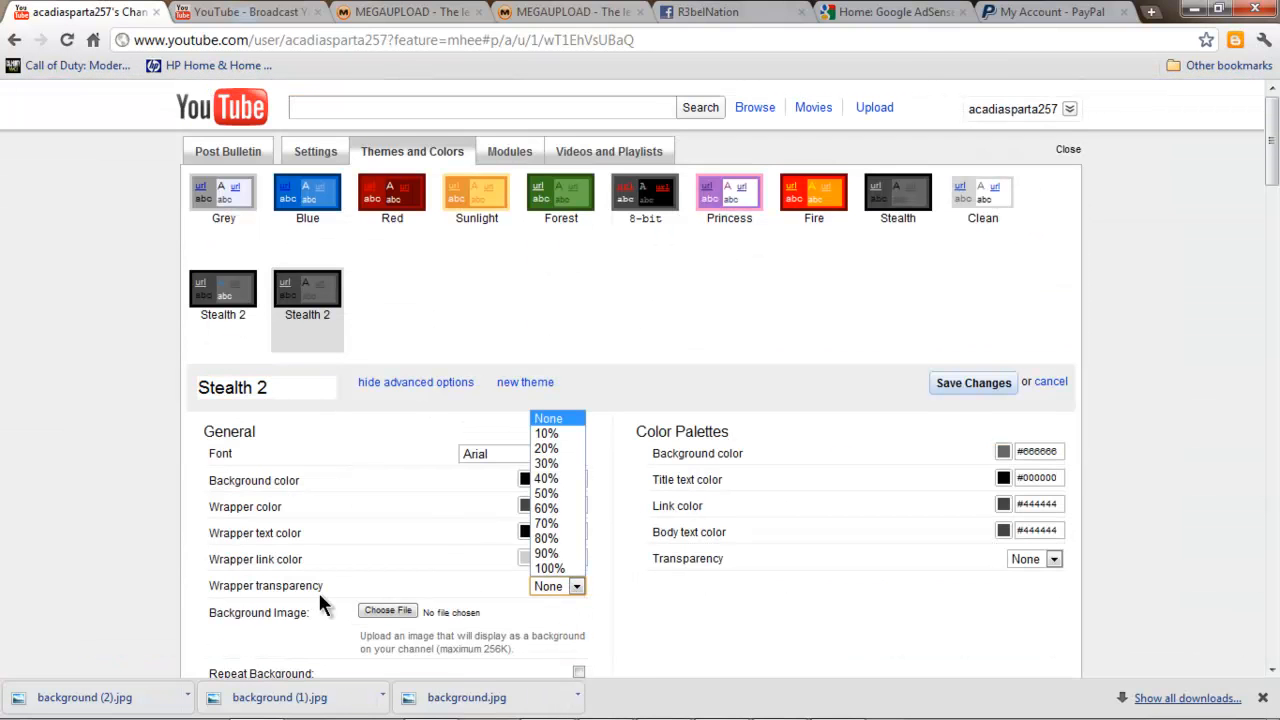
pyautogui.click(544, 568)
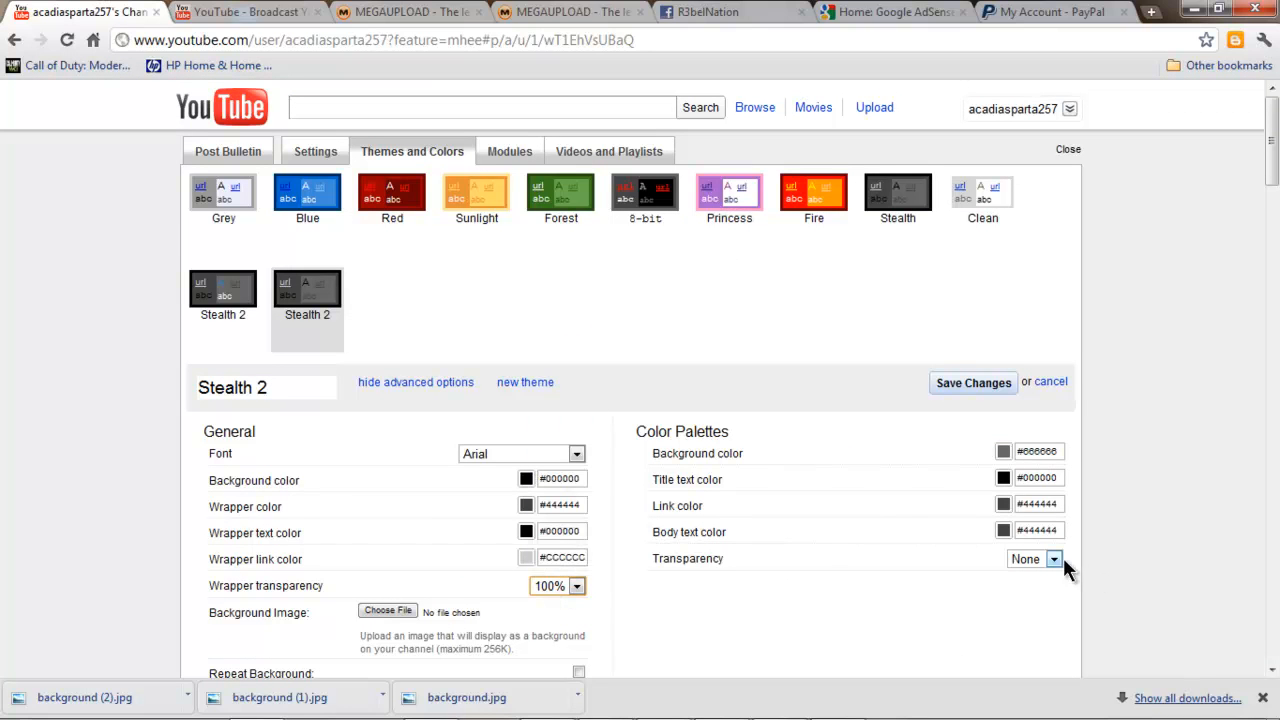
pyautogui.click(1056, 558)
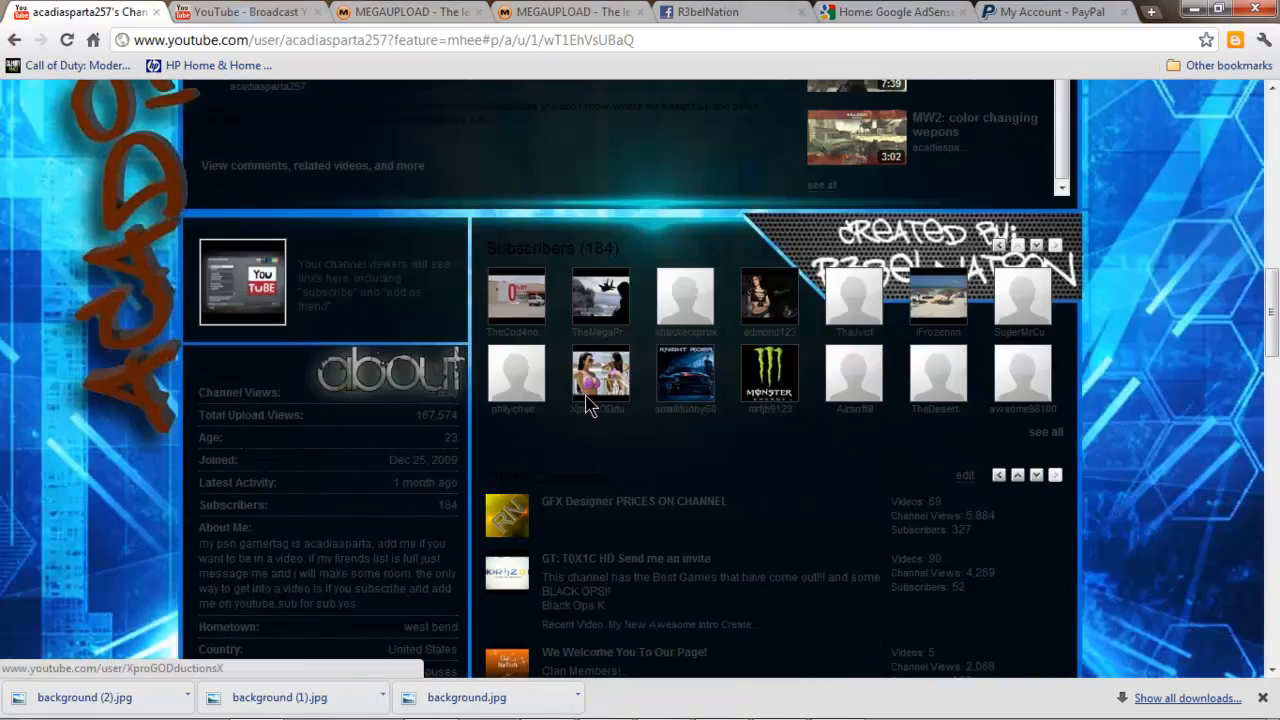
pyautogui.scroll(-3)
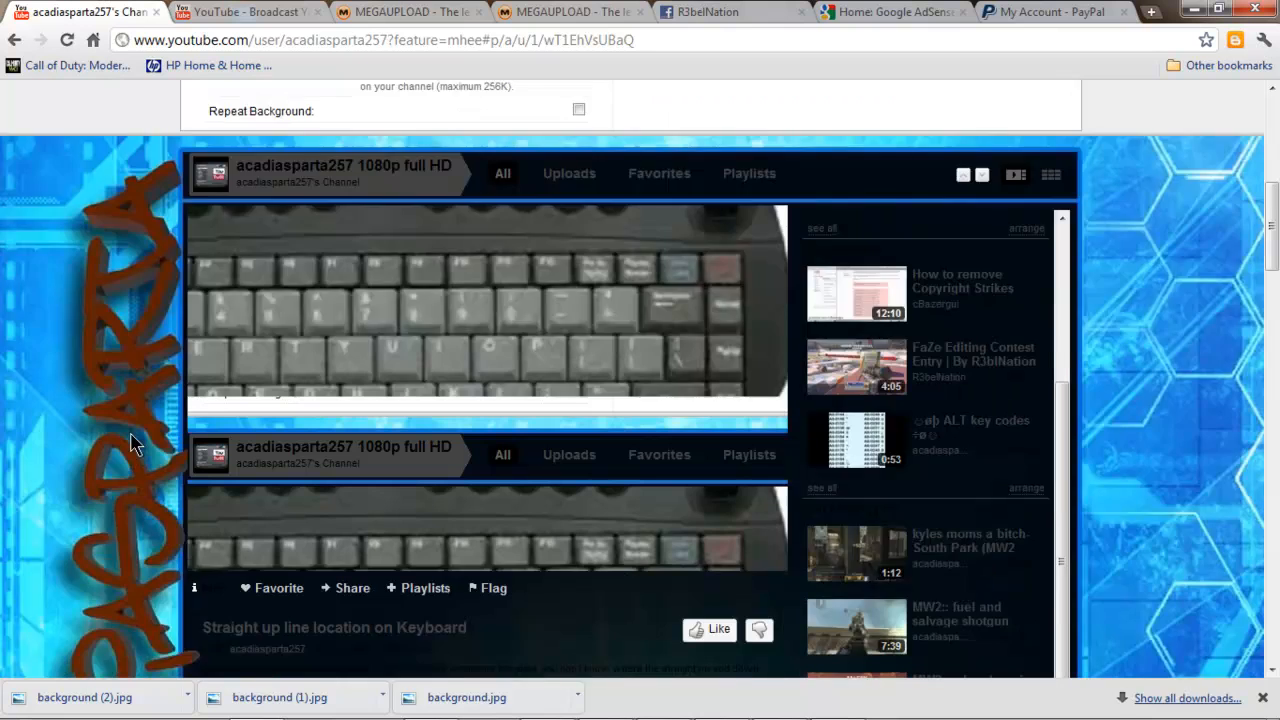
pyautogui.scroll(-3)
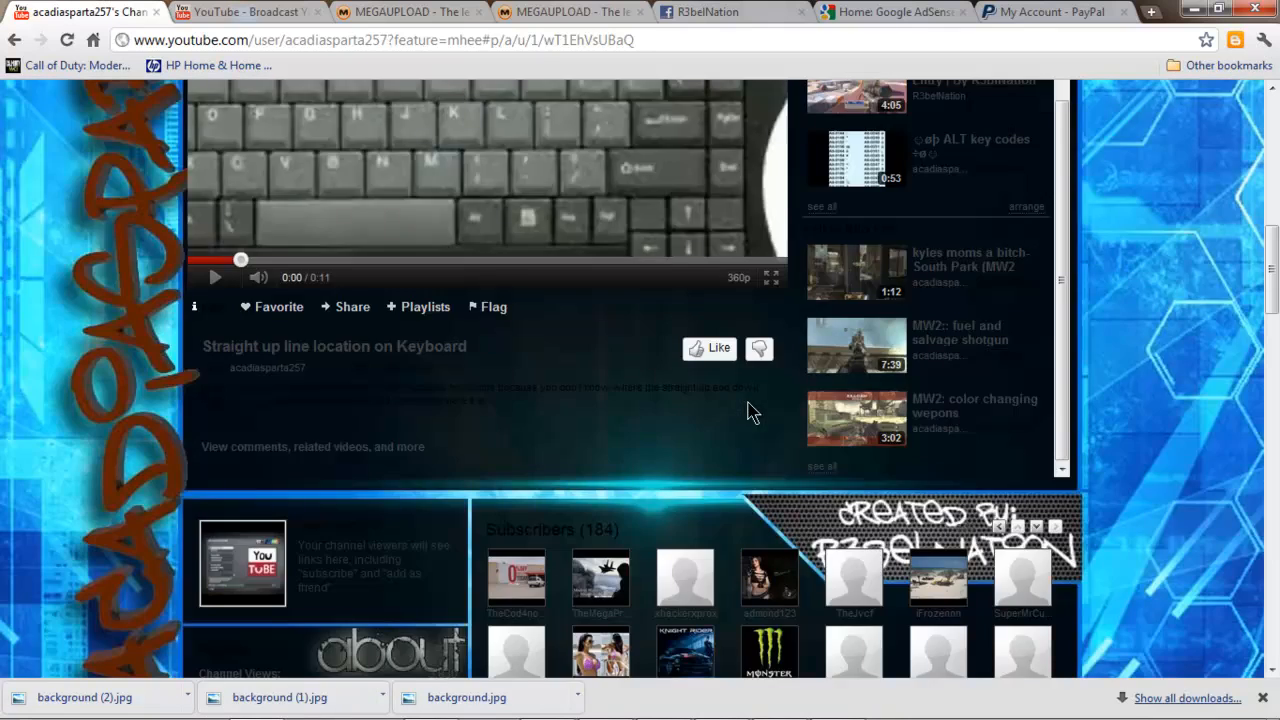
pyautogui.moveTo(278, 392)
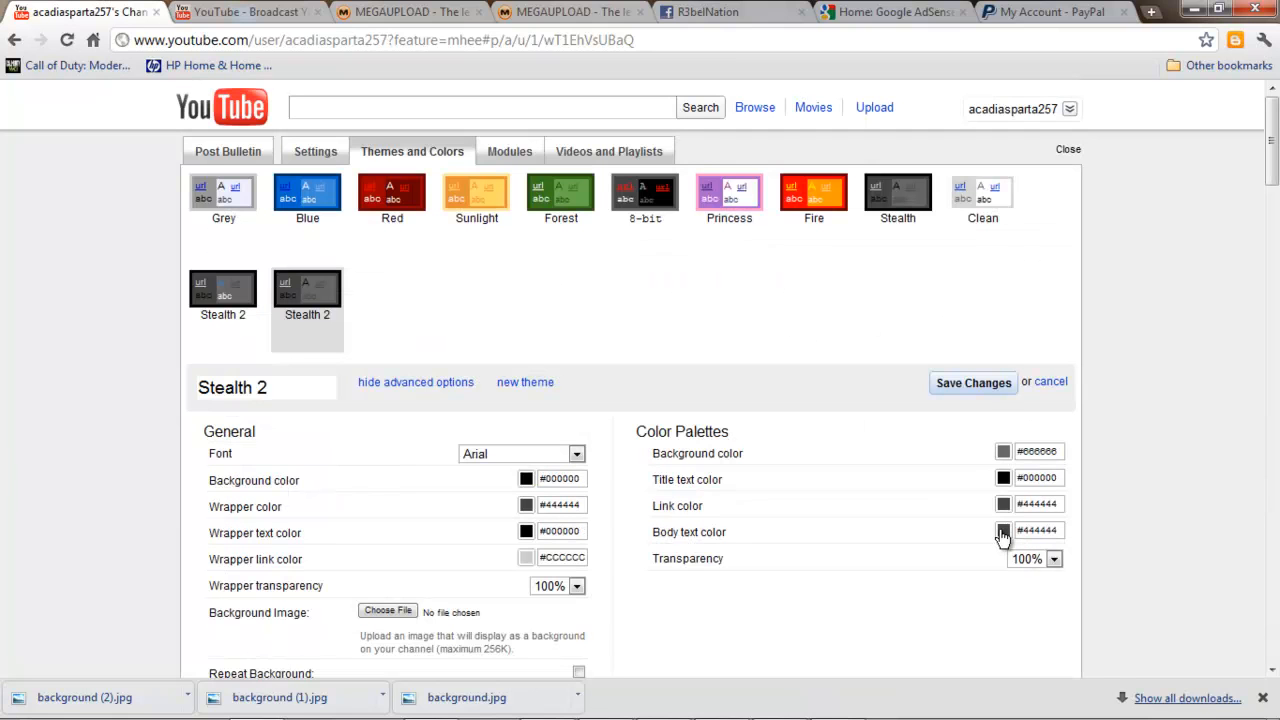
# Recolour a theme text colour to red from the colour picker.
pyautogui.click(1000, 530)
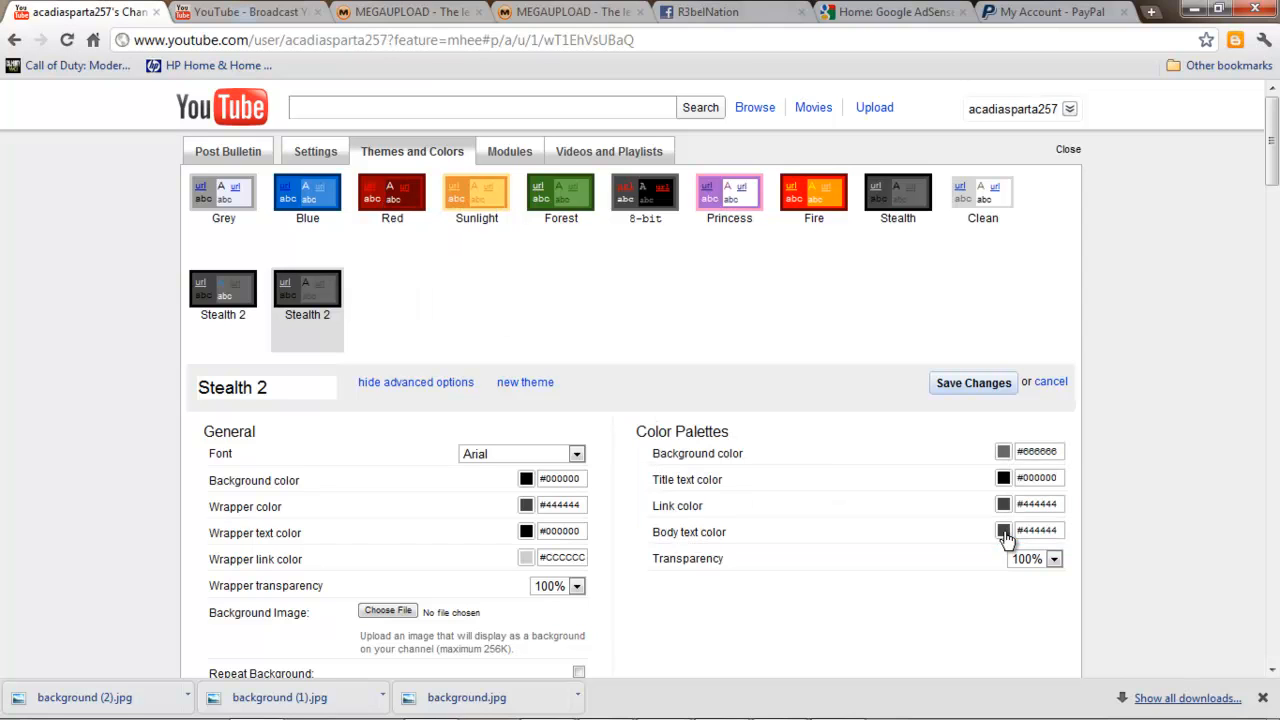
pyautogui.click(1000, 530)
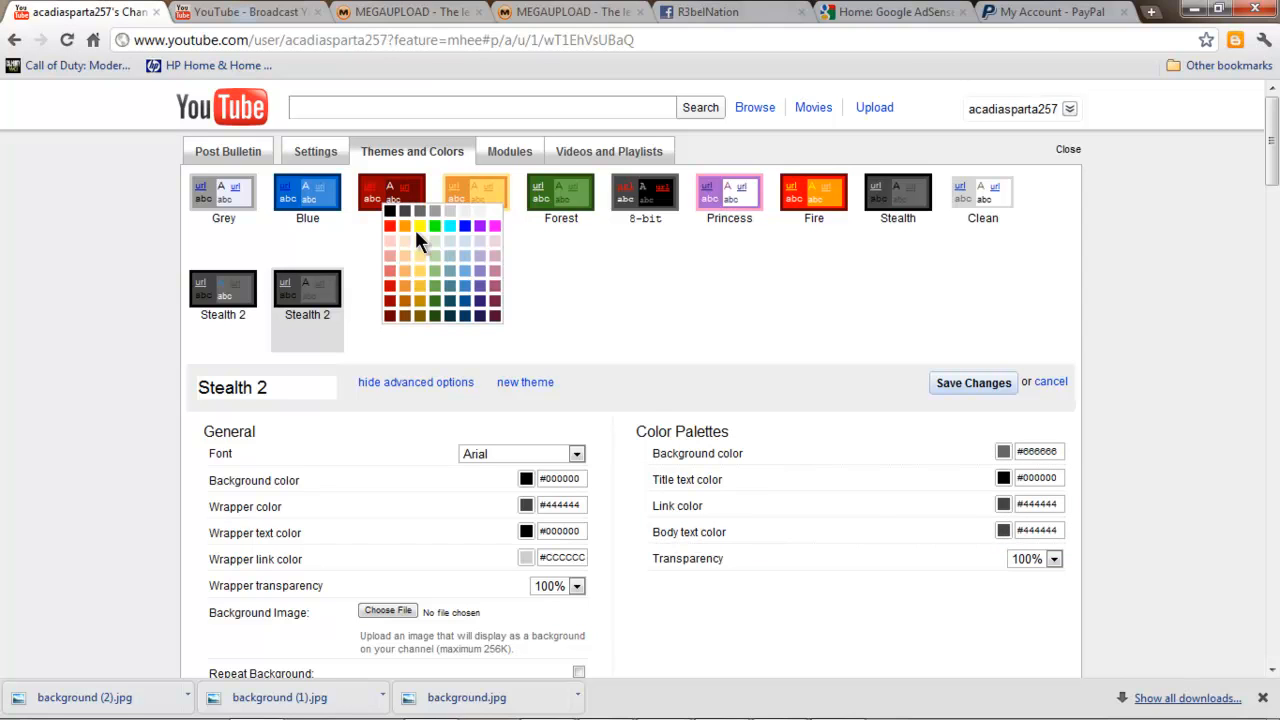
pyautogui.click(1068, 148)
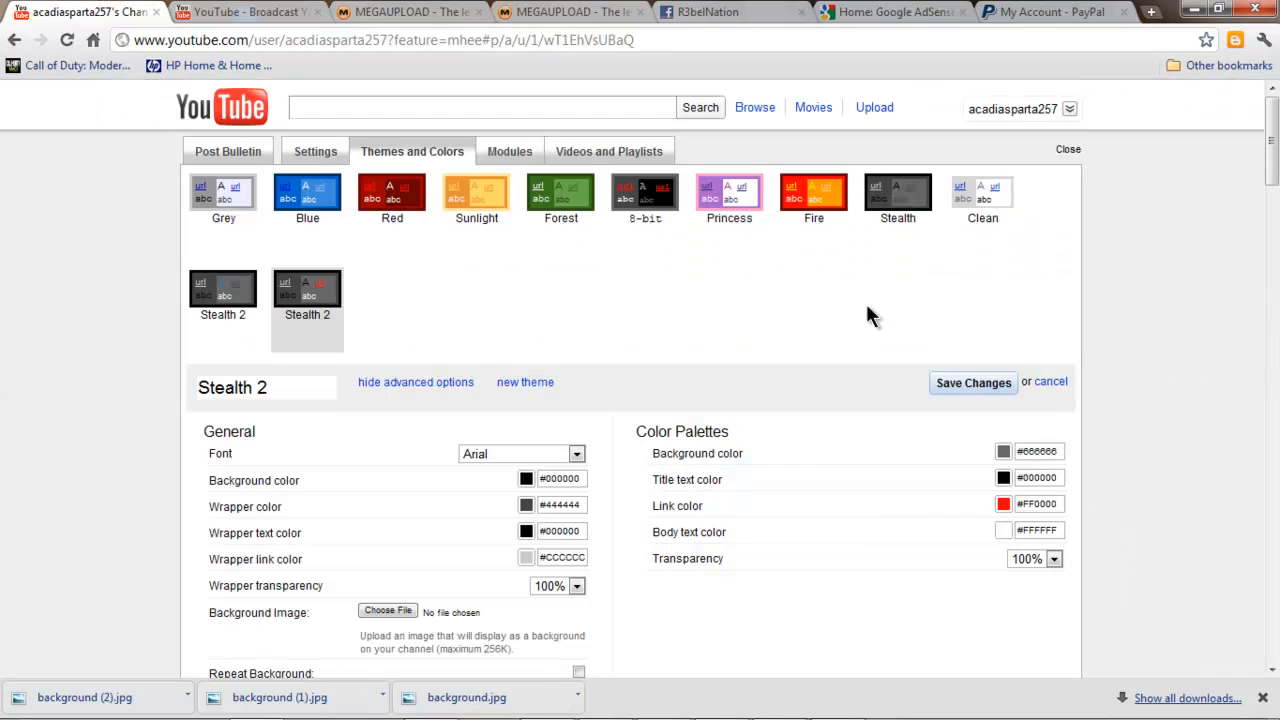
pyautogui.click(392, 192)
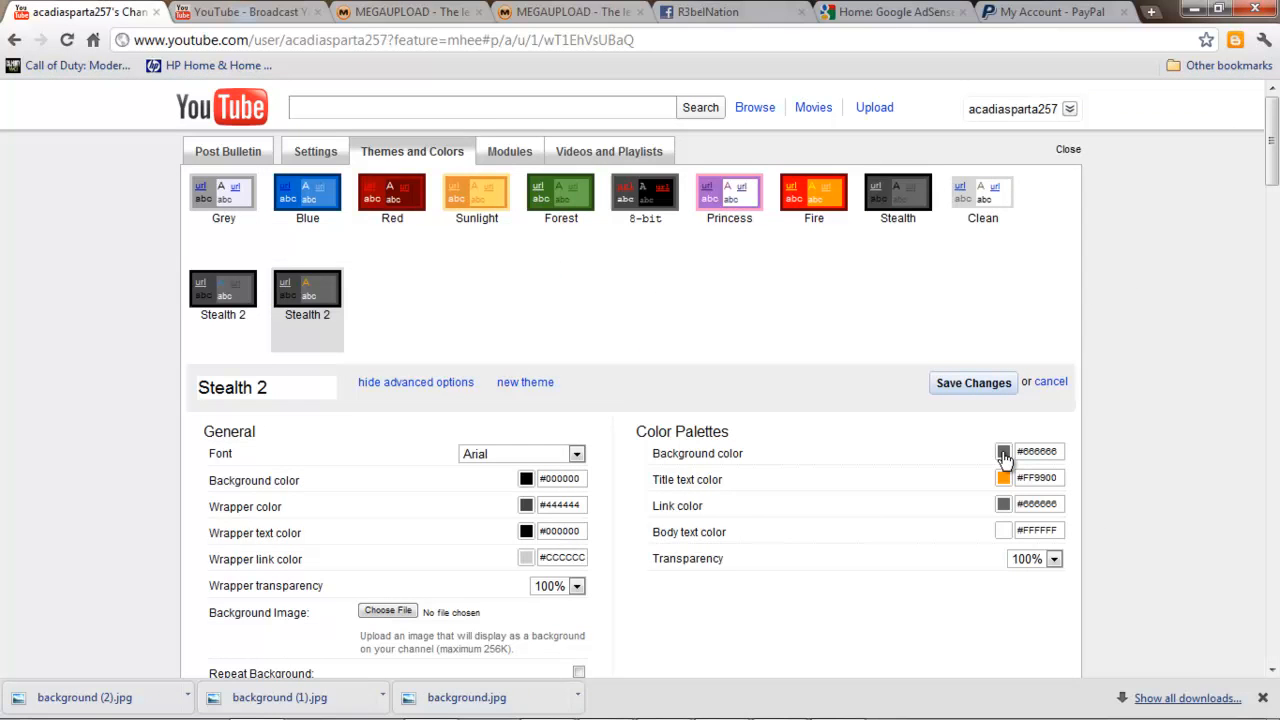
# Adjust the palette background colour and save the theme, showing Changes saved.
pyautogui.click(998, 452)
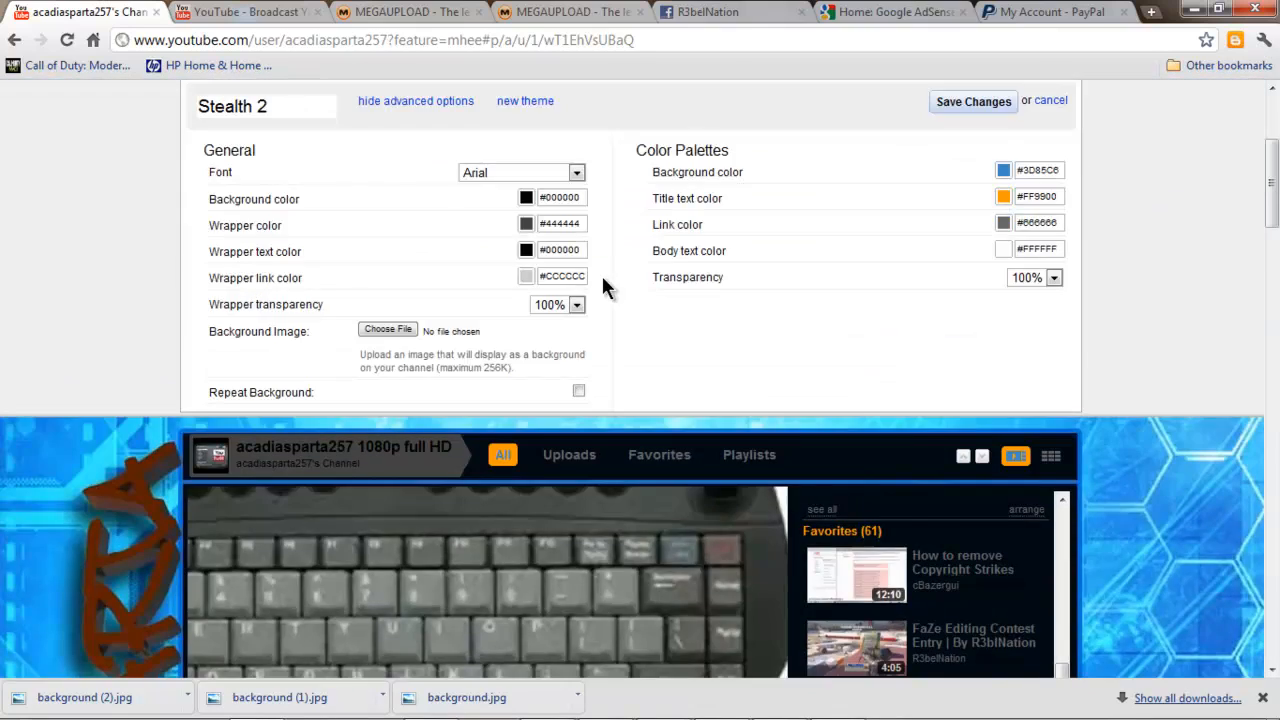
pyautogui.scroll(-3)
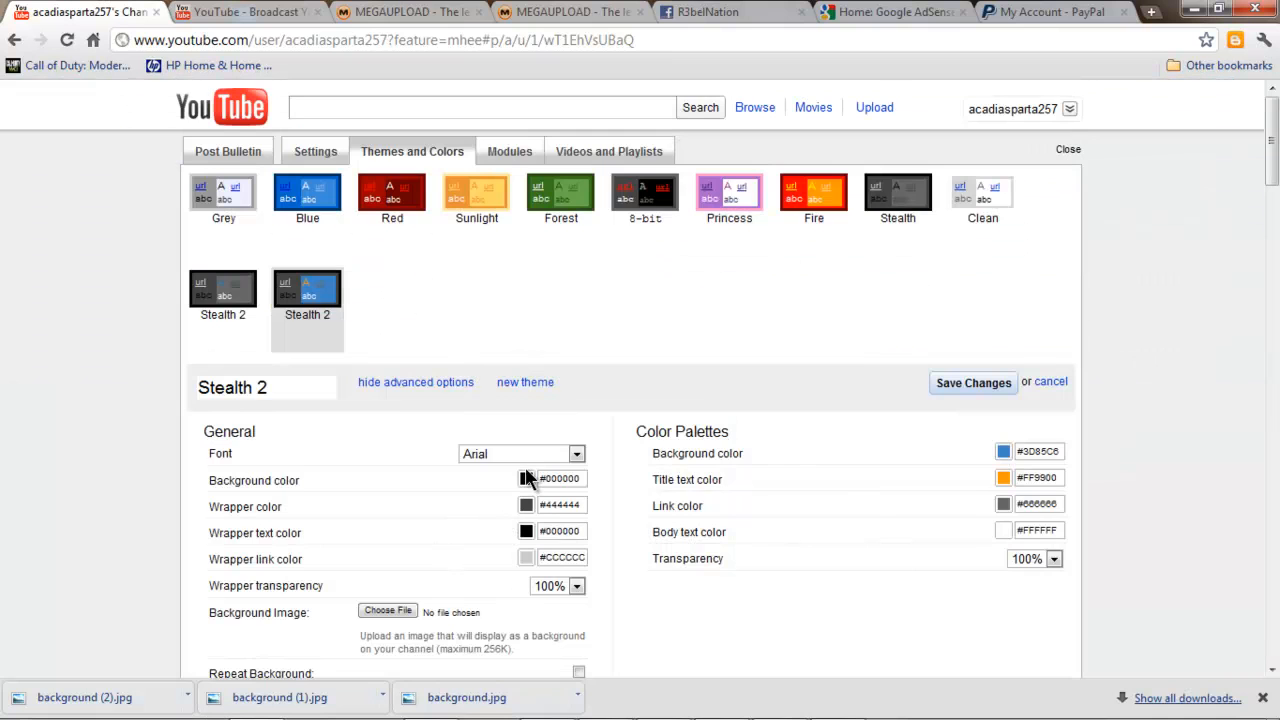
pyautogui.scroll(-3)
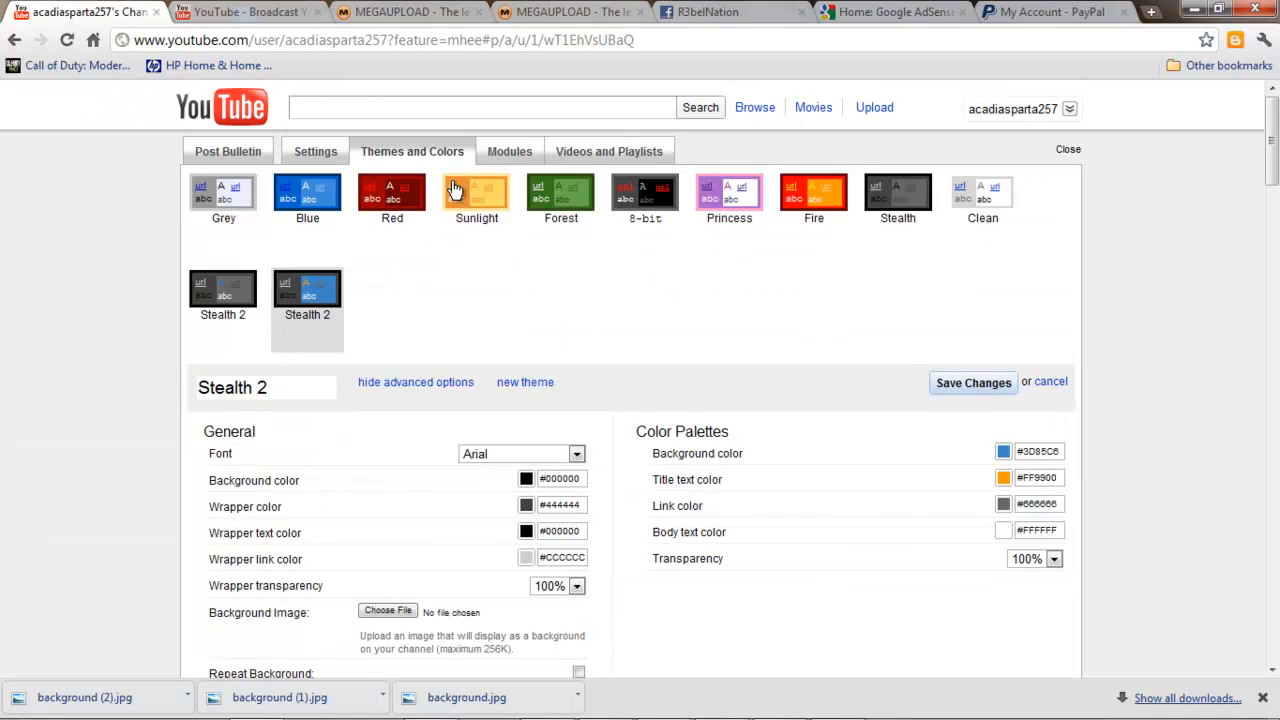
pyautogui.click(972, 382)
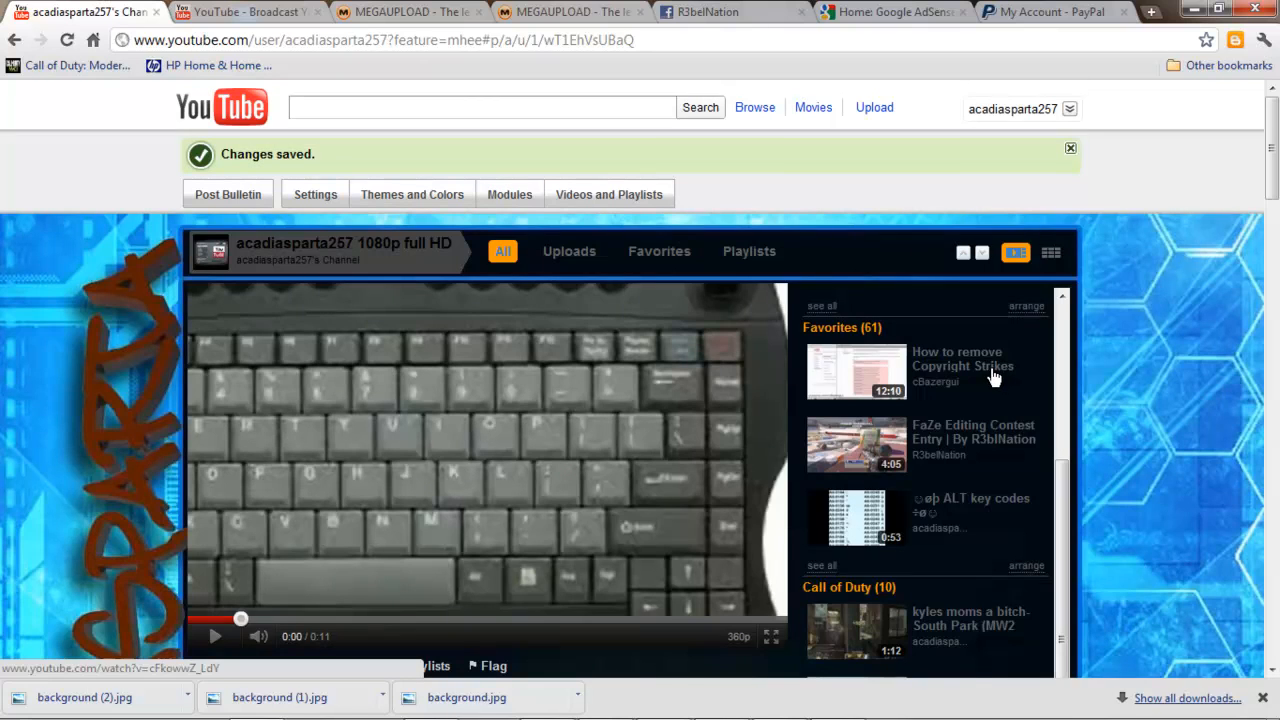